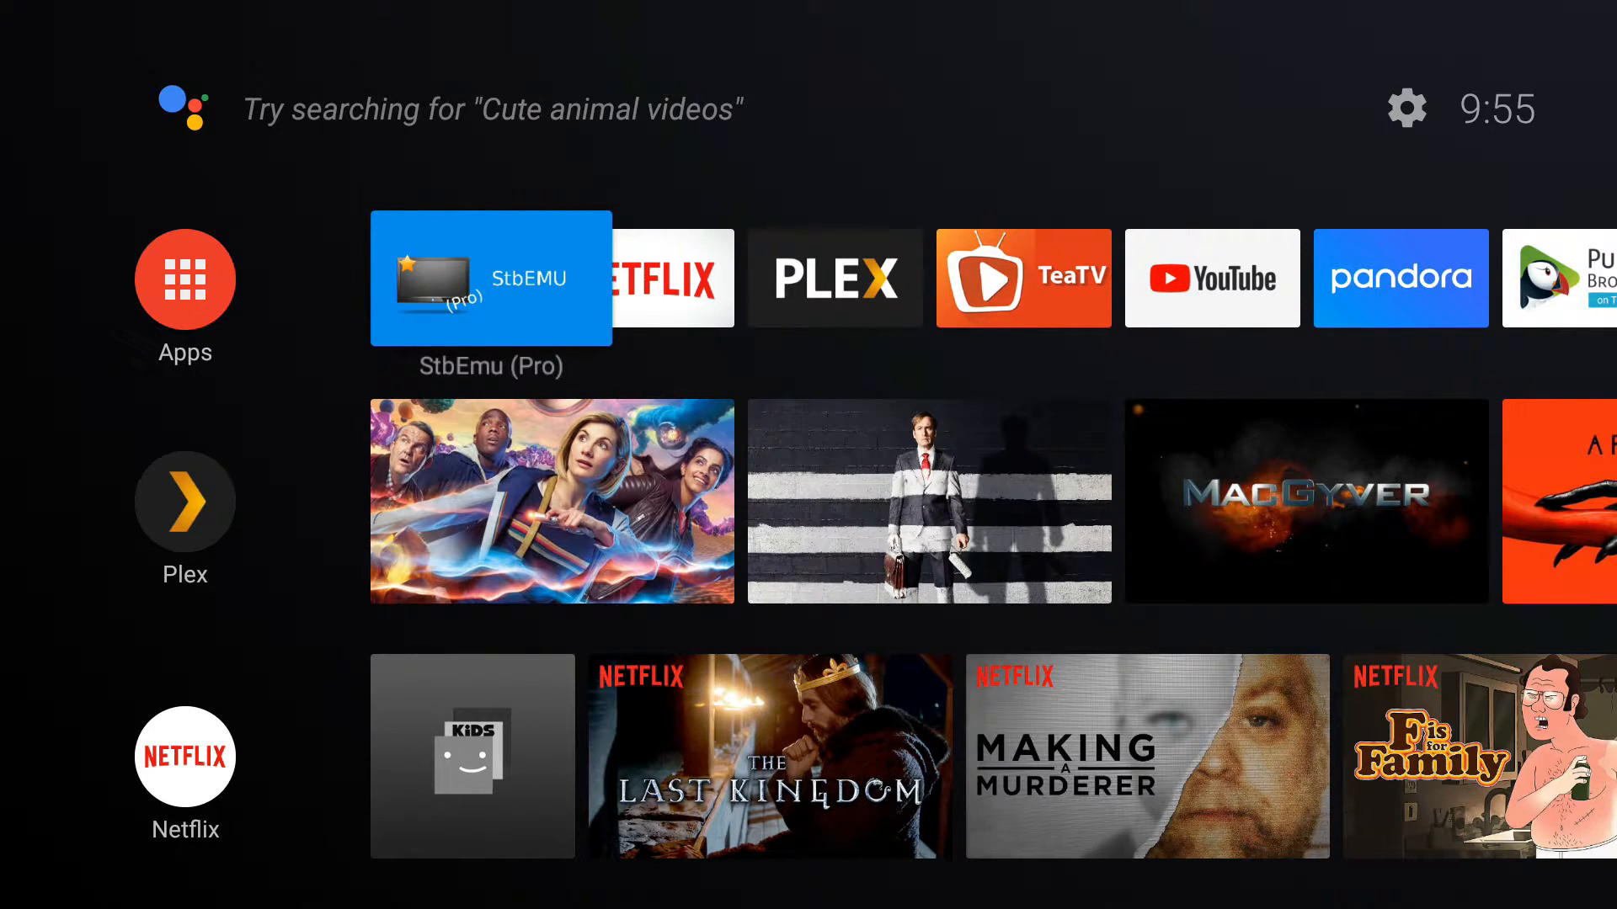
Step: Scroll the home apps row right and launch Puffin TV Browser
scroll(right, 3)
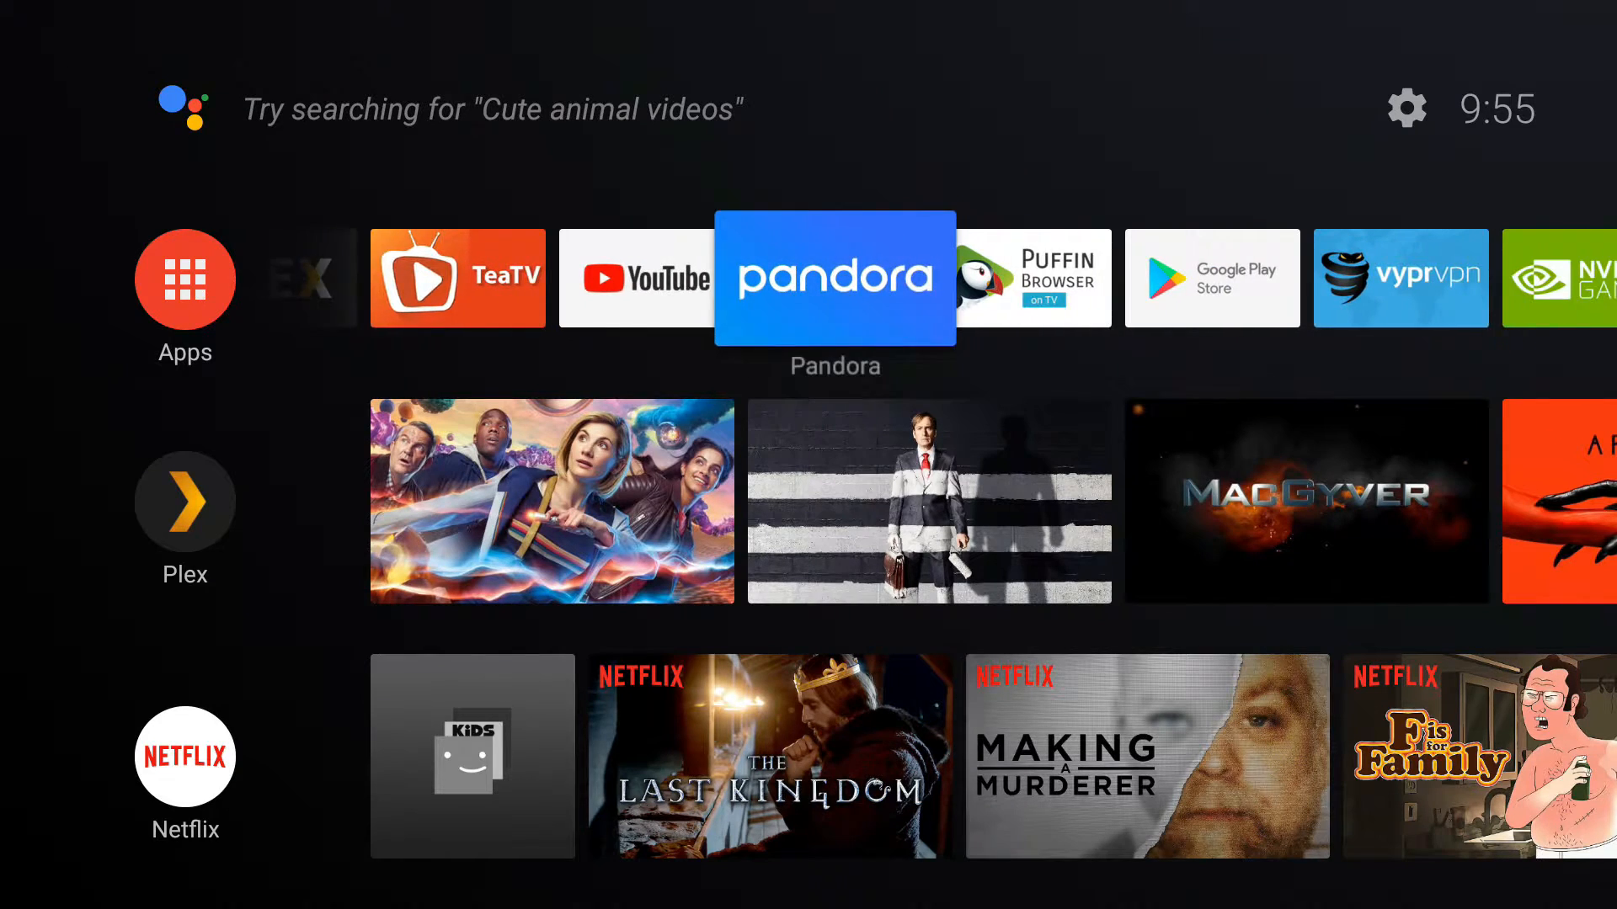
click(1028, 276)
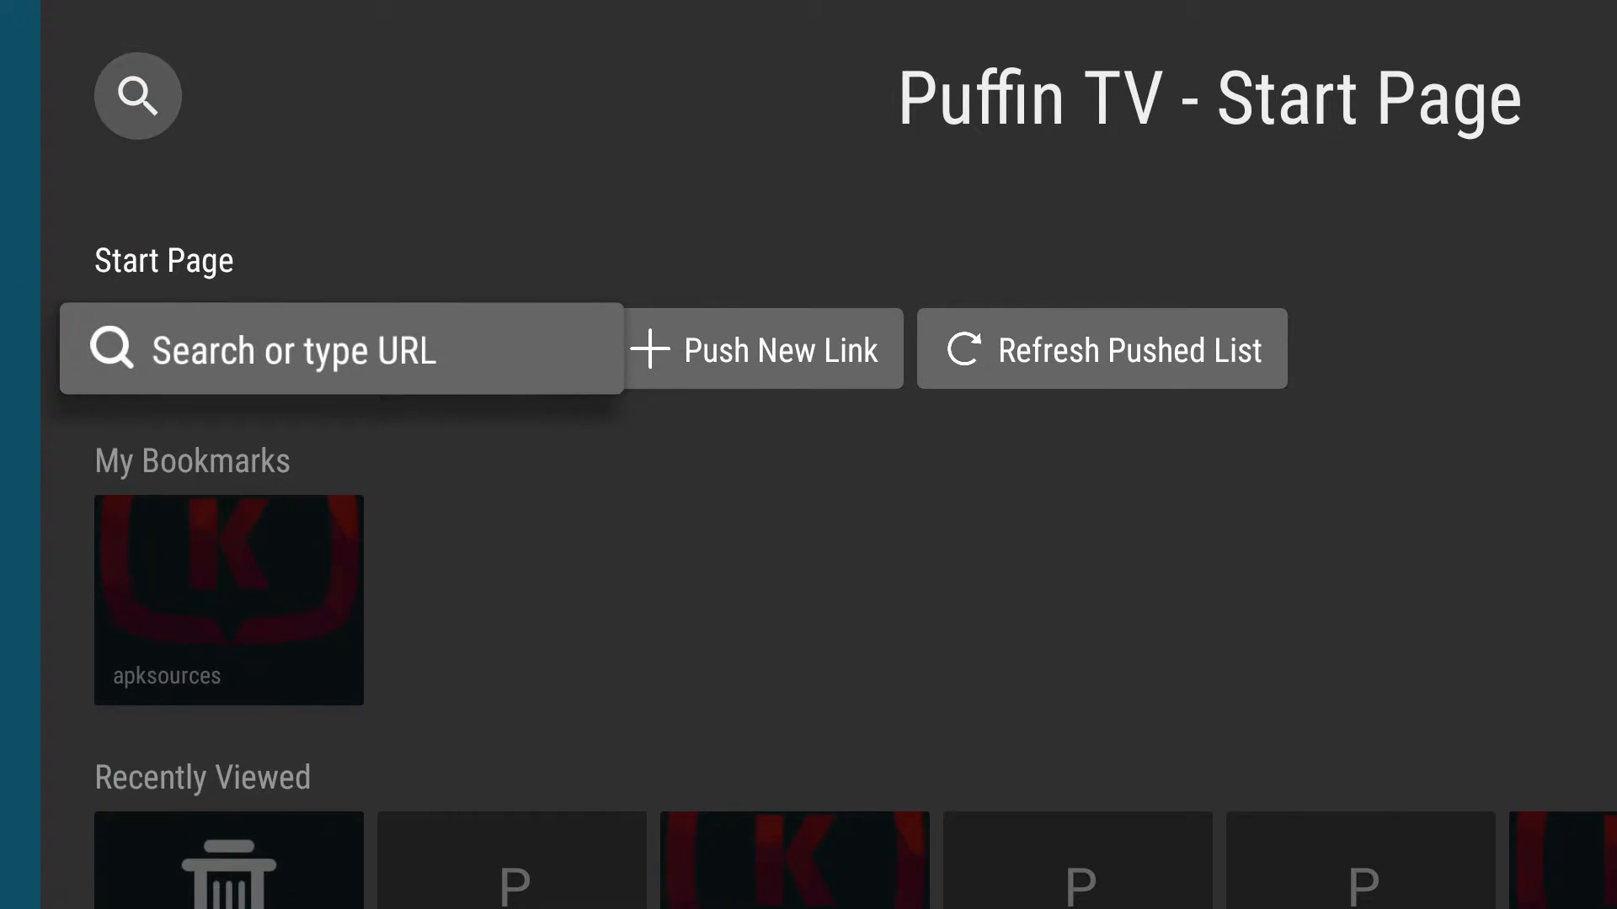
Step: Open Null Keyboard's APKPure page via the apksources bookmark and start the 18.6 KB APK download
click(340, 348)
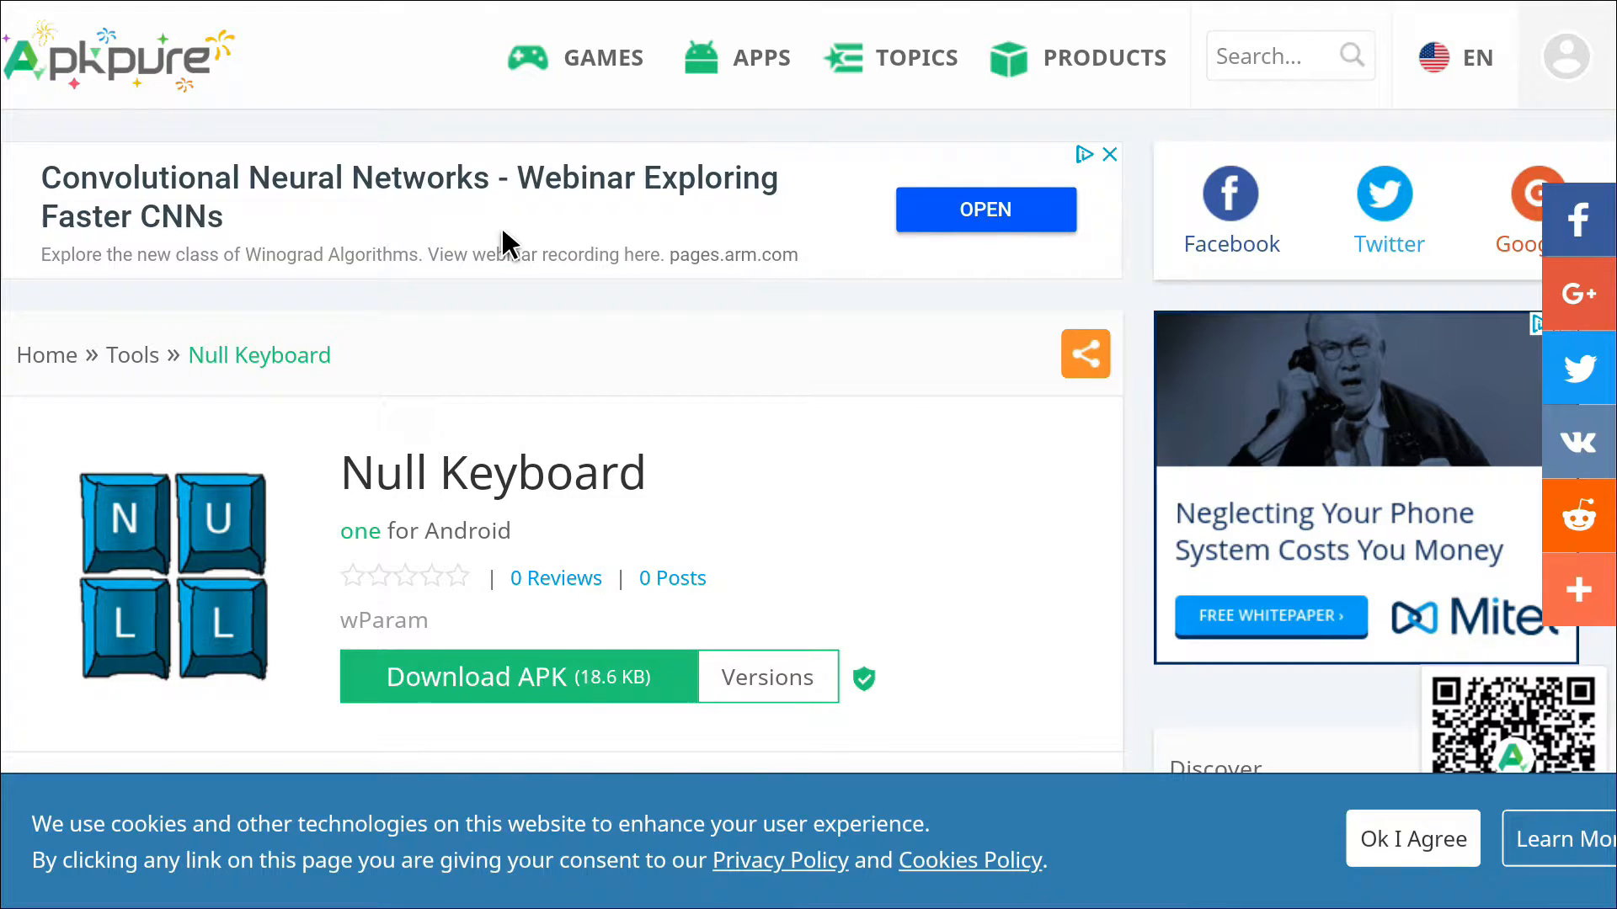
mouse_move(508, 396)
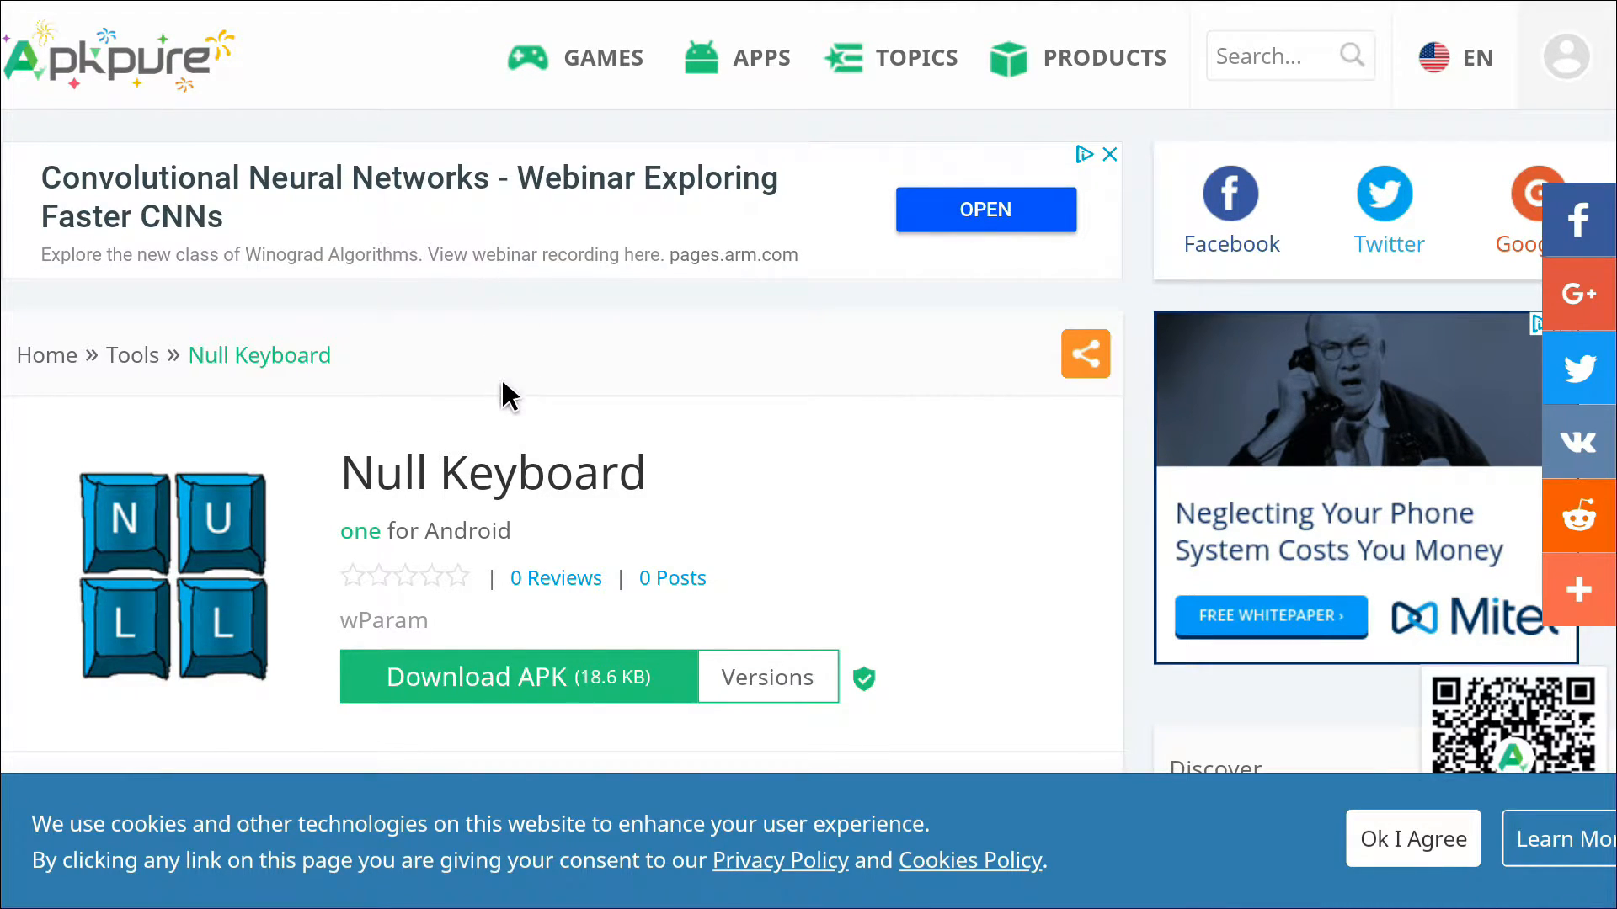
mouse_move(506, 742)
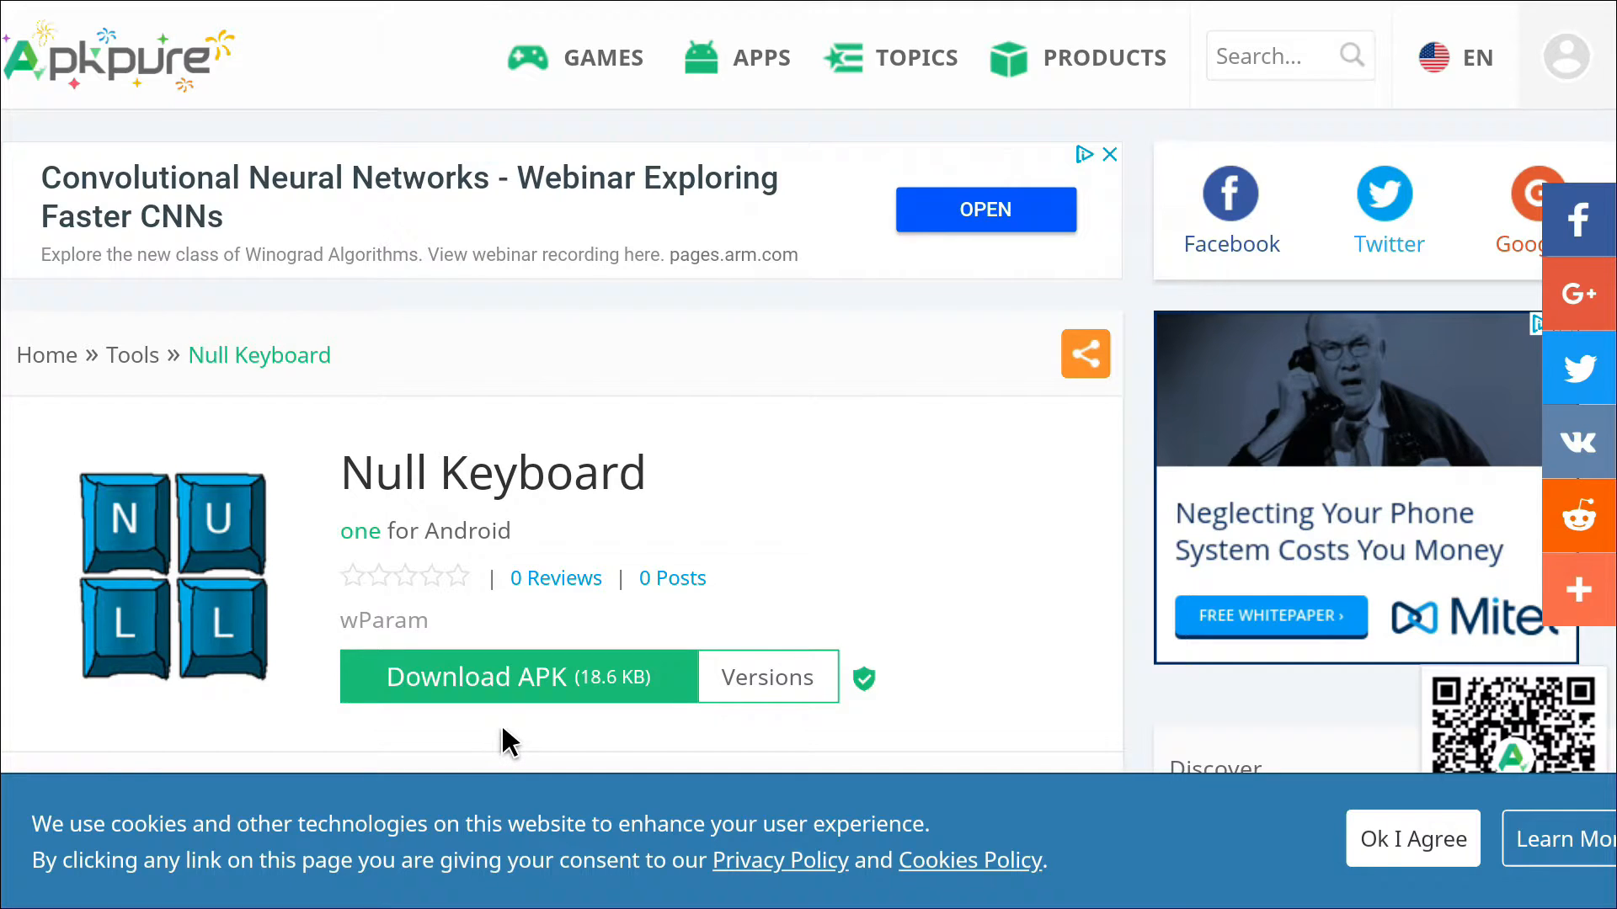
mouse_move(505, 701)
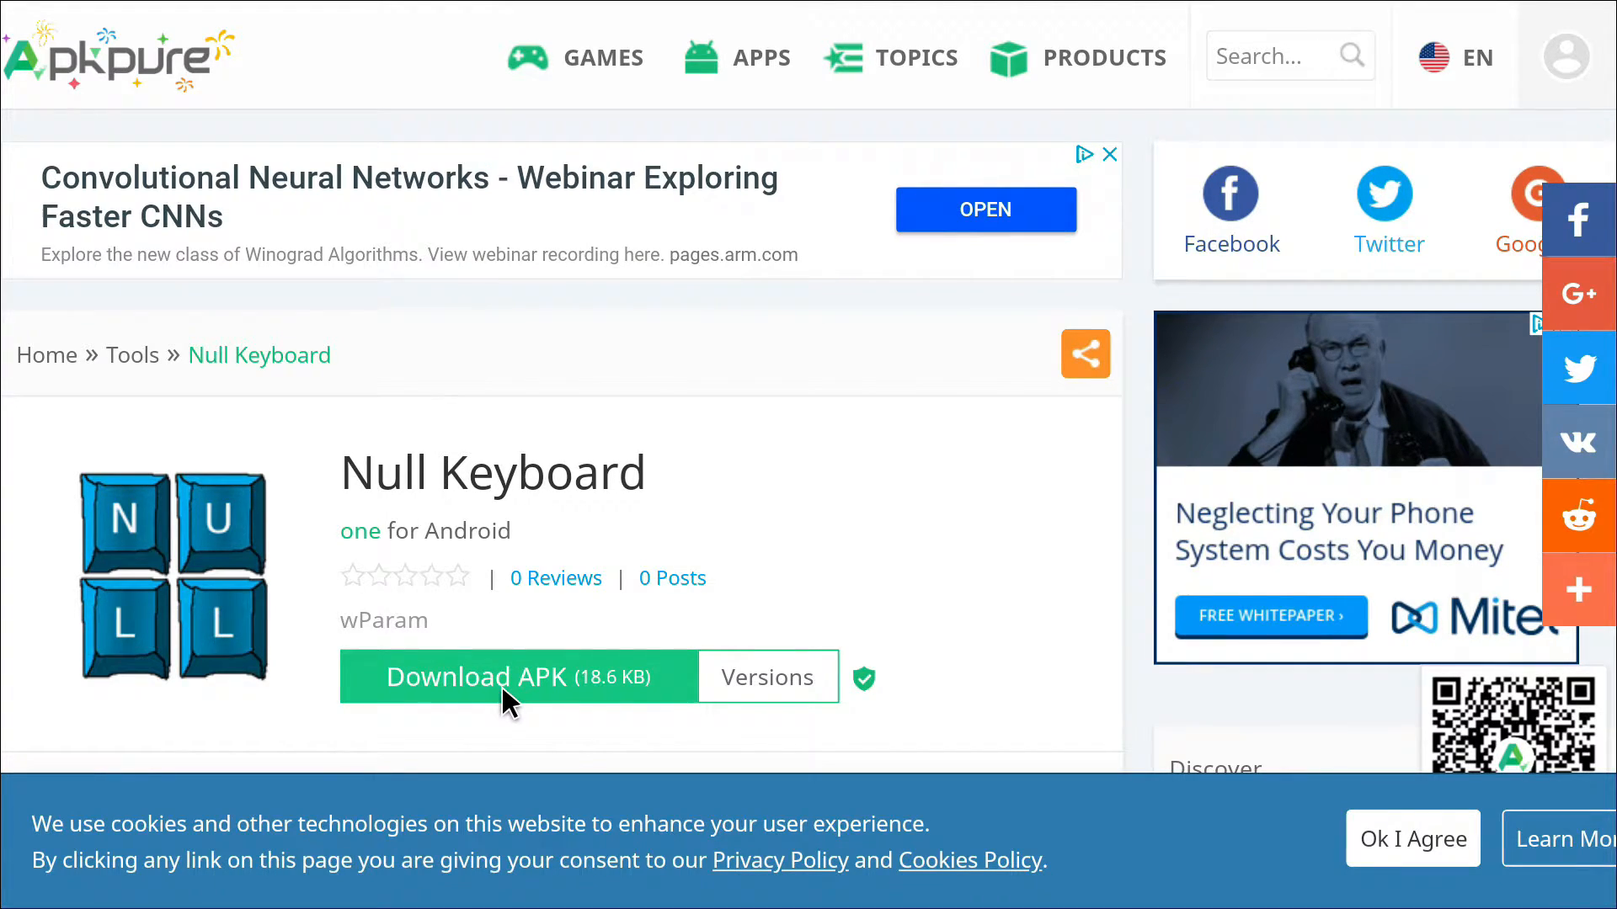
click(476, 677)
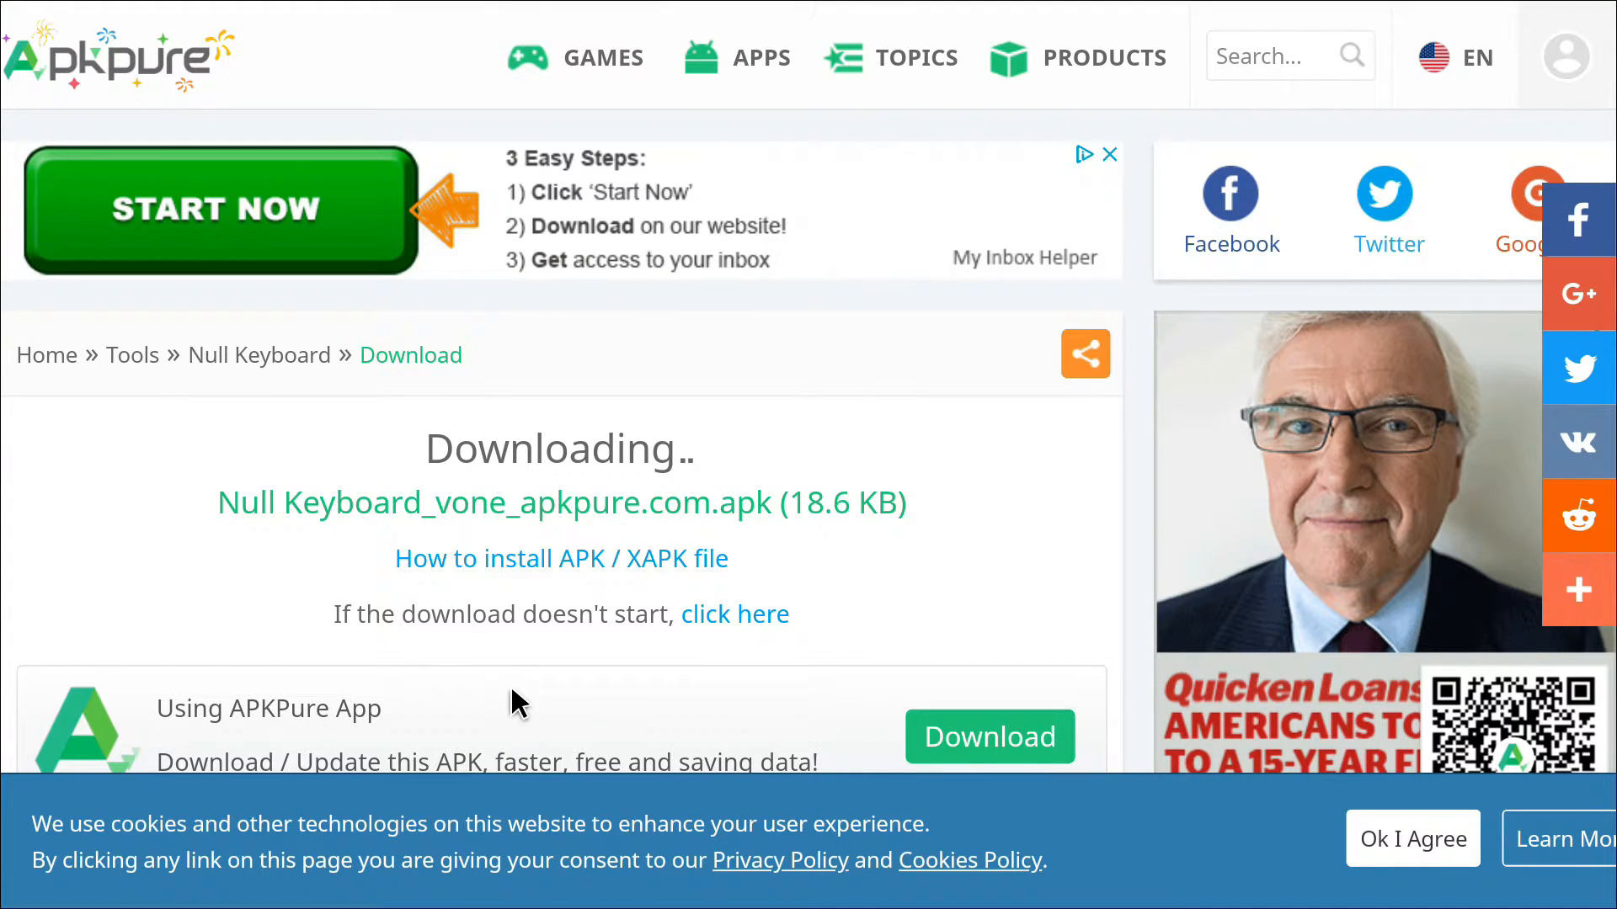
mouse_move(525, 591)
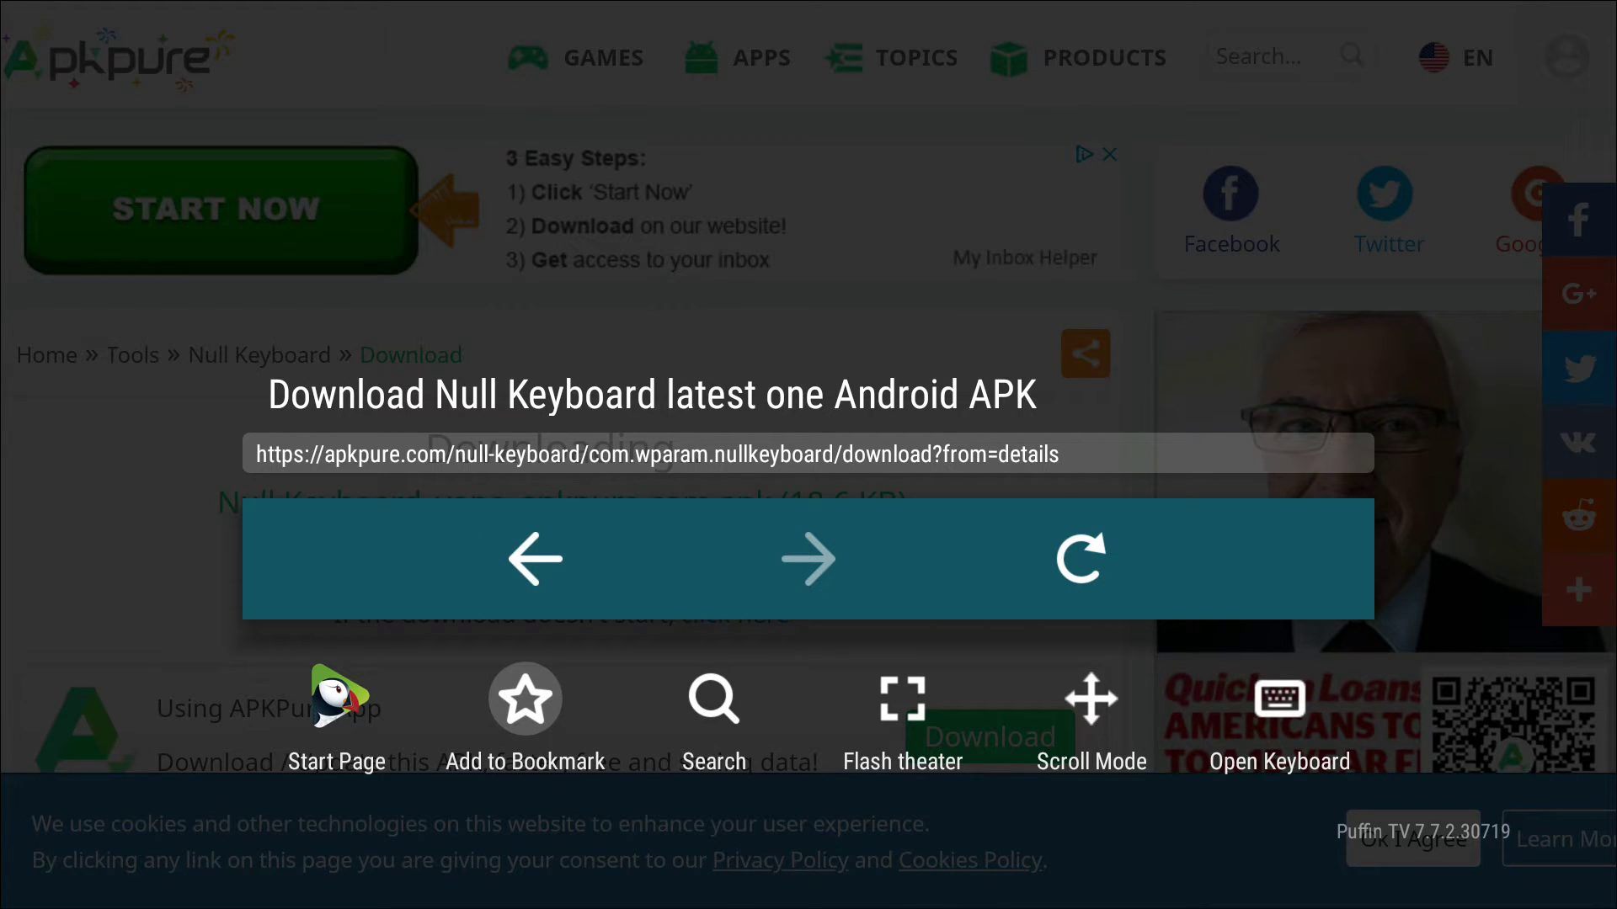
Step: Return to Puffin's start page and open the Null Keyboard_vone APK from Downloads
click(524, 716)
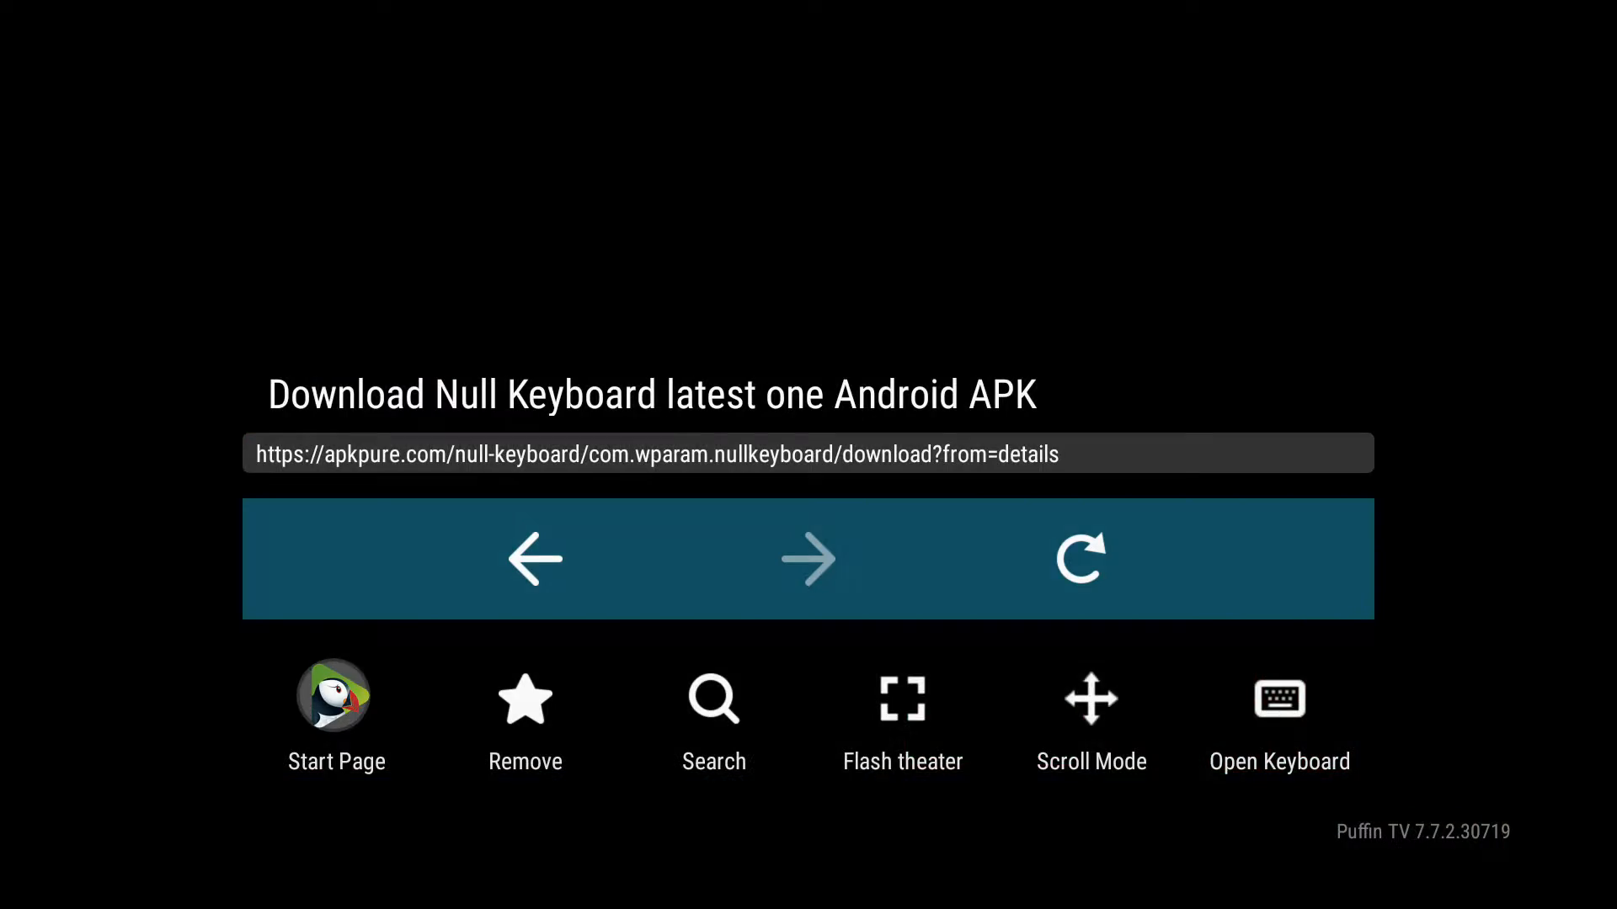
click(335, 697)
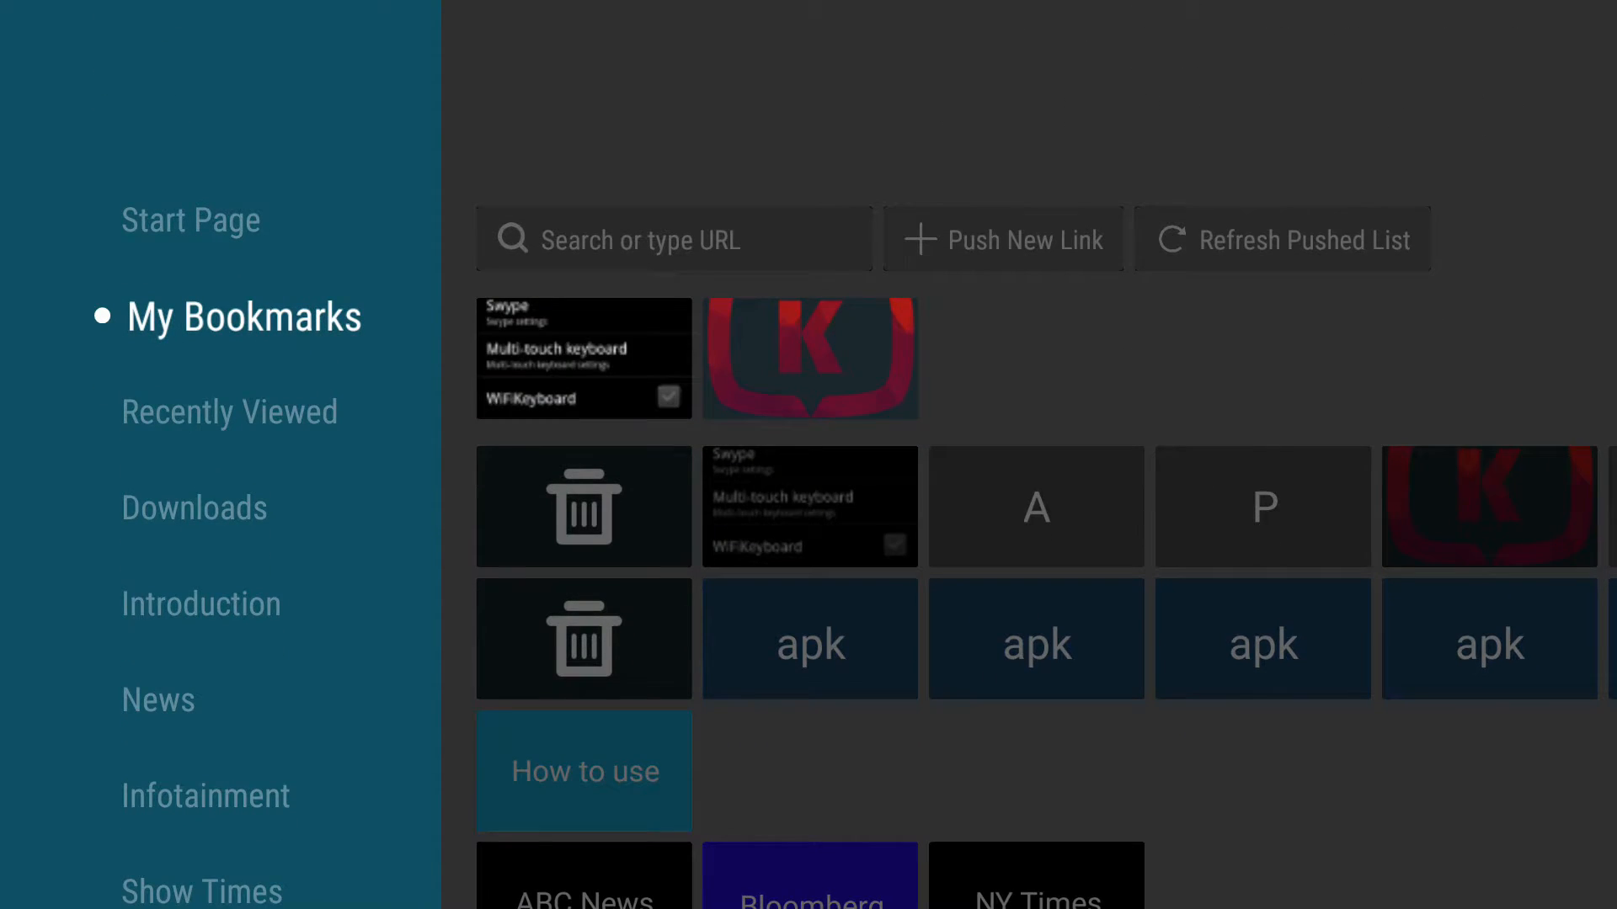
scroll(down, 3)
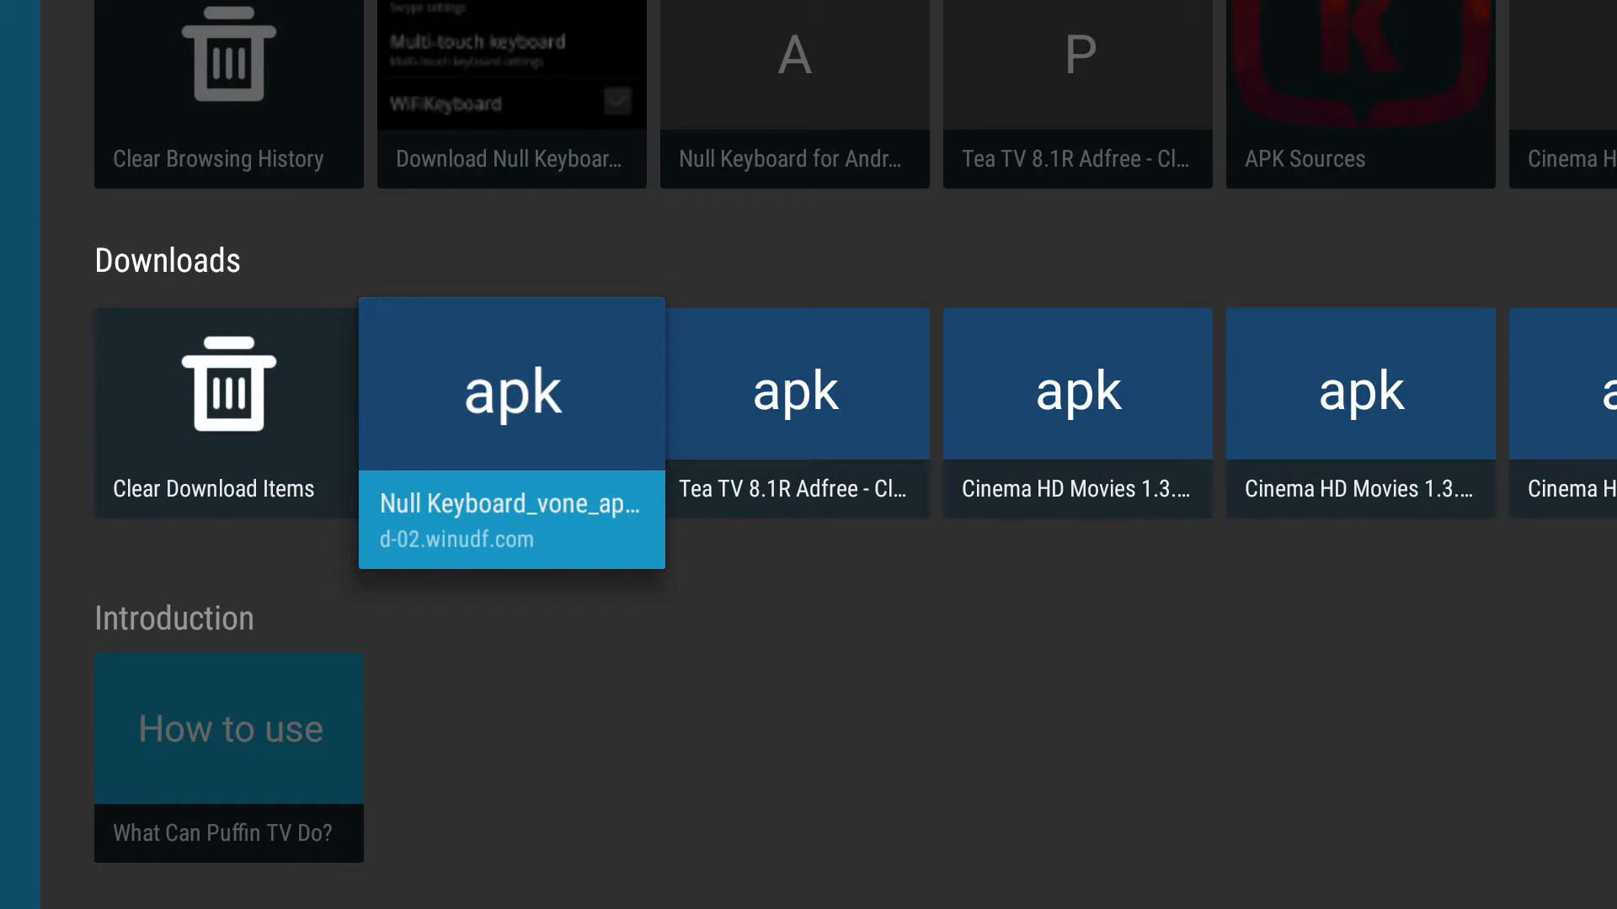
click(511, 382)
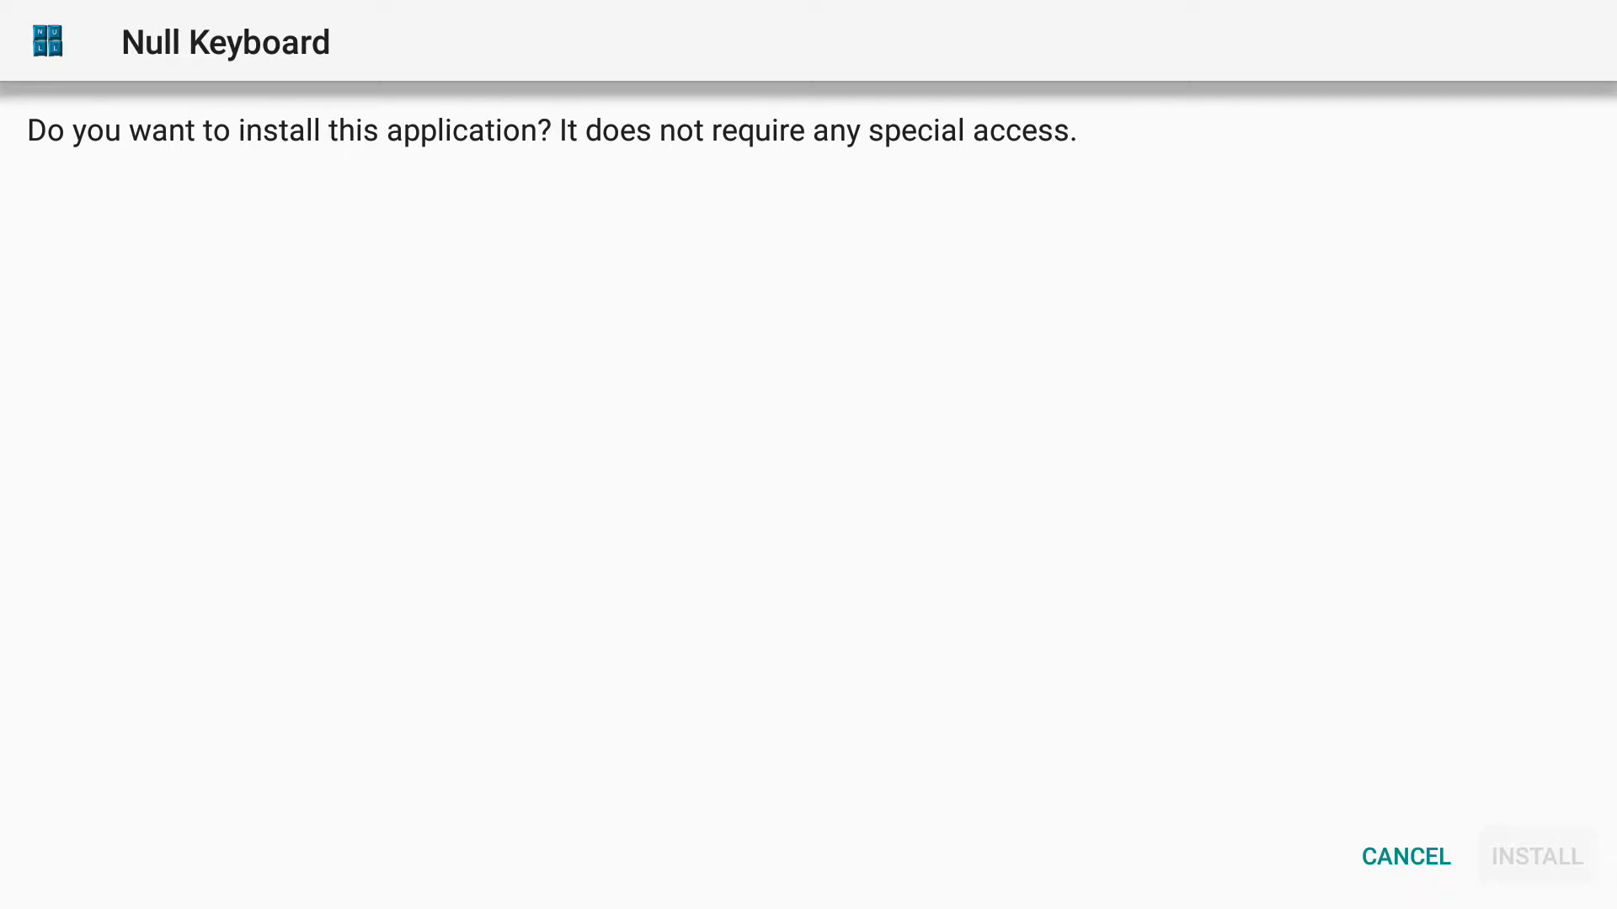
Step: Install Null Keyboard, then choose DONE once 'App installed.' appears
click(1535, 855)
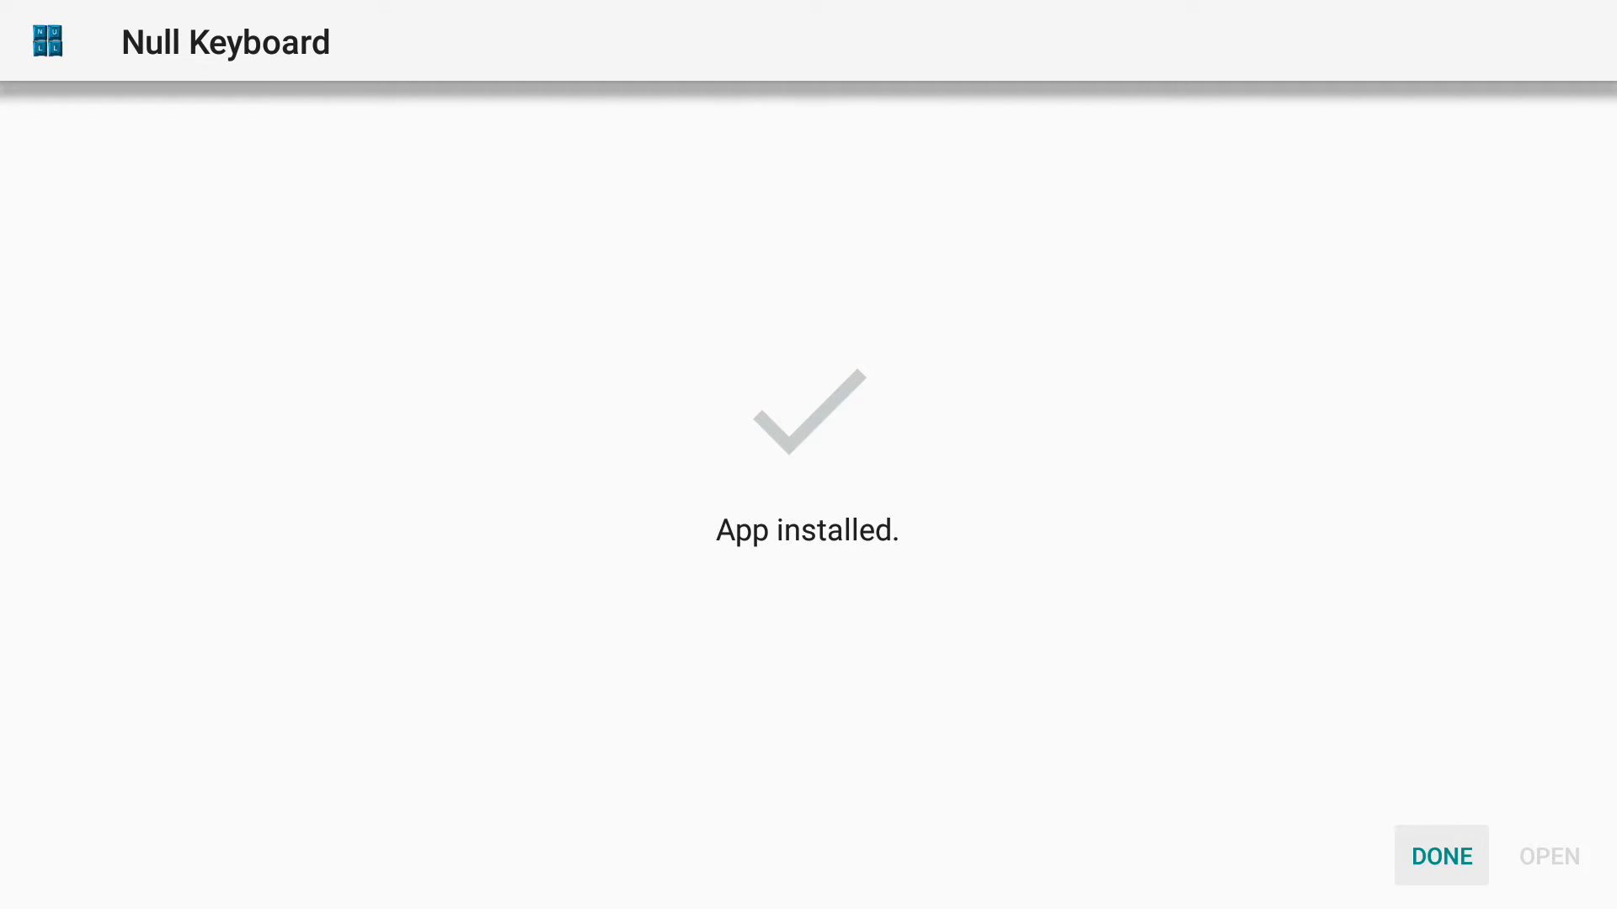
click(1439, 856)
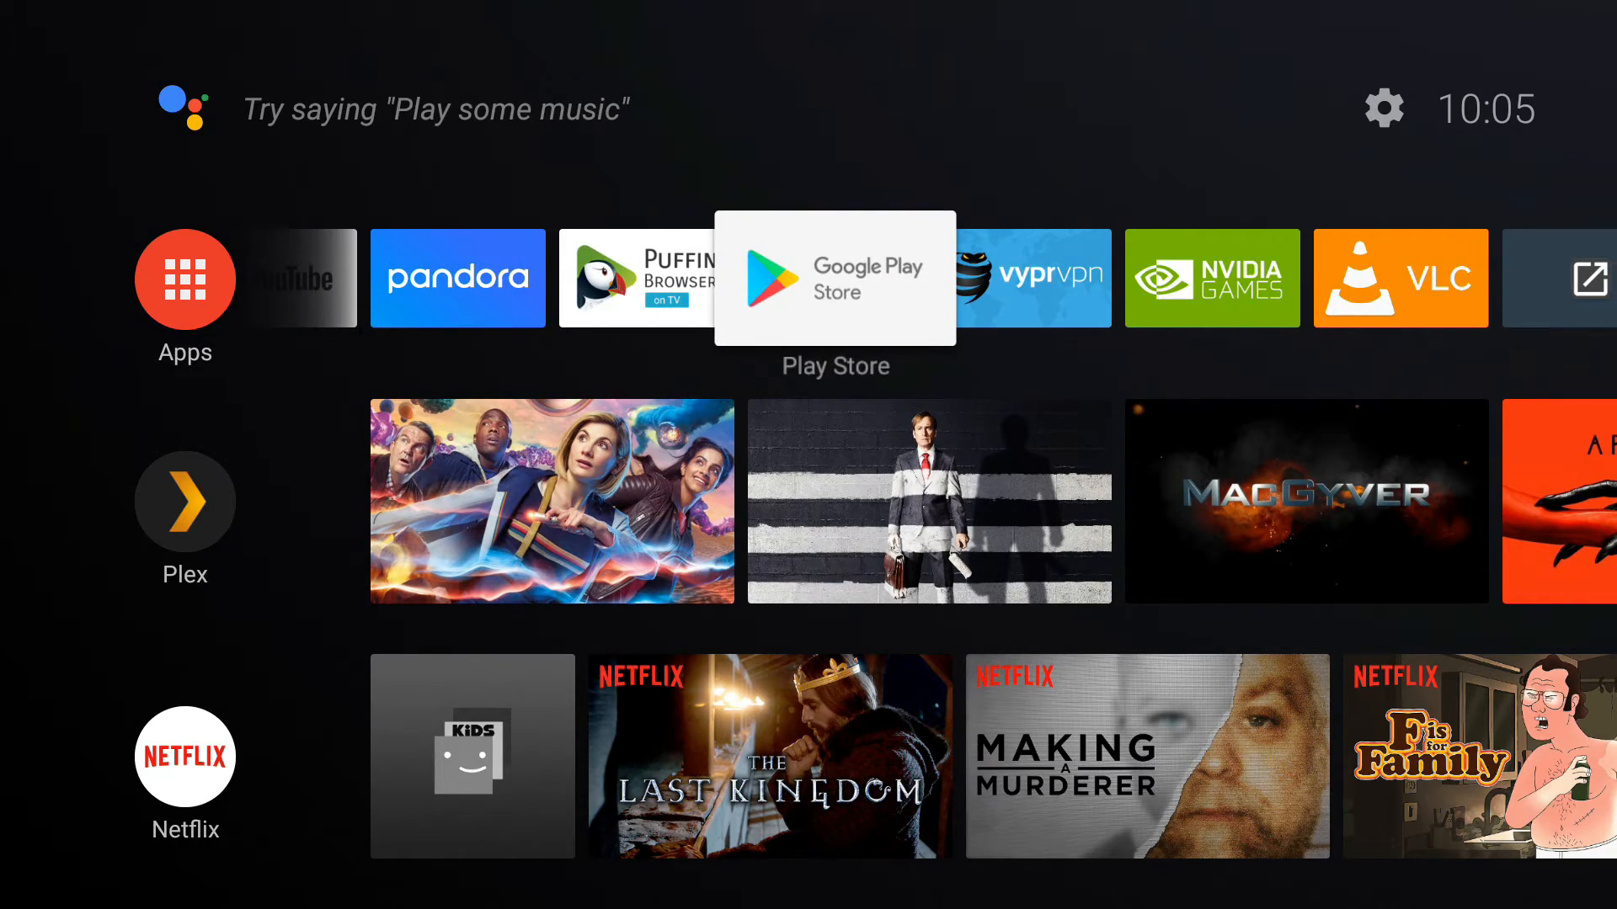
Step: Open TV Settings and go to Preferences > Keyboard, showing Leanback Keyboard as current
click(1383, 107)
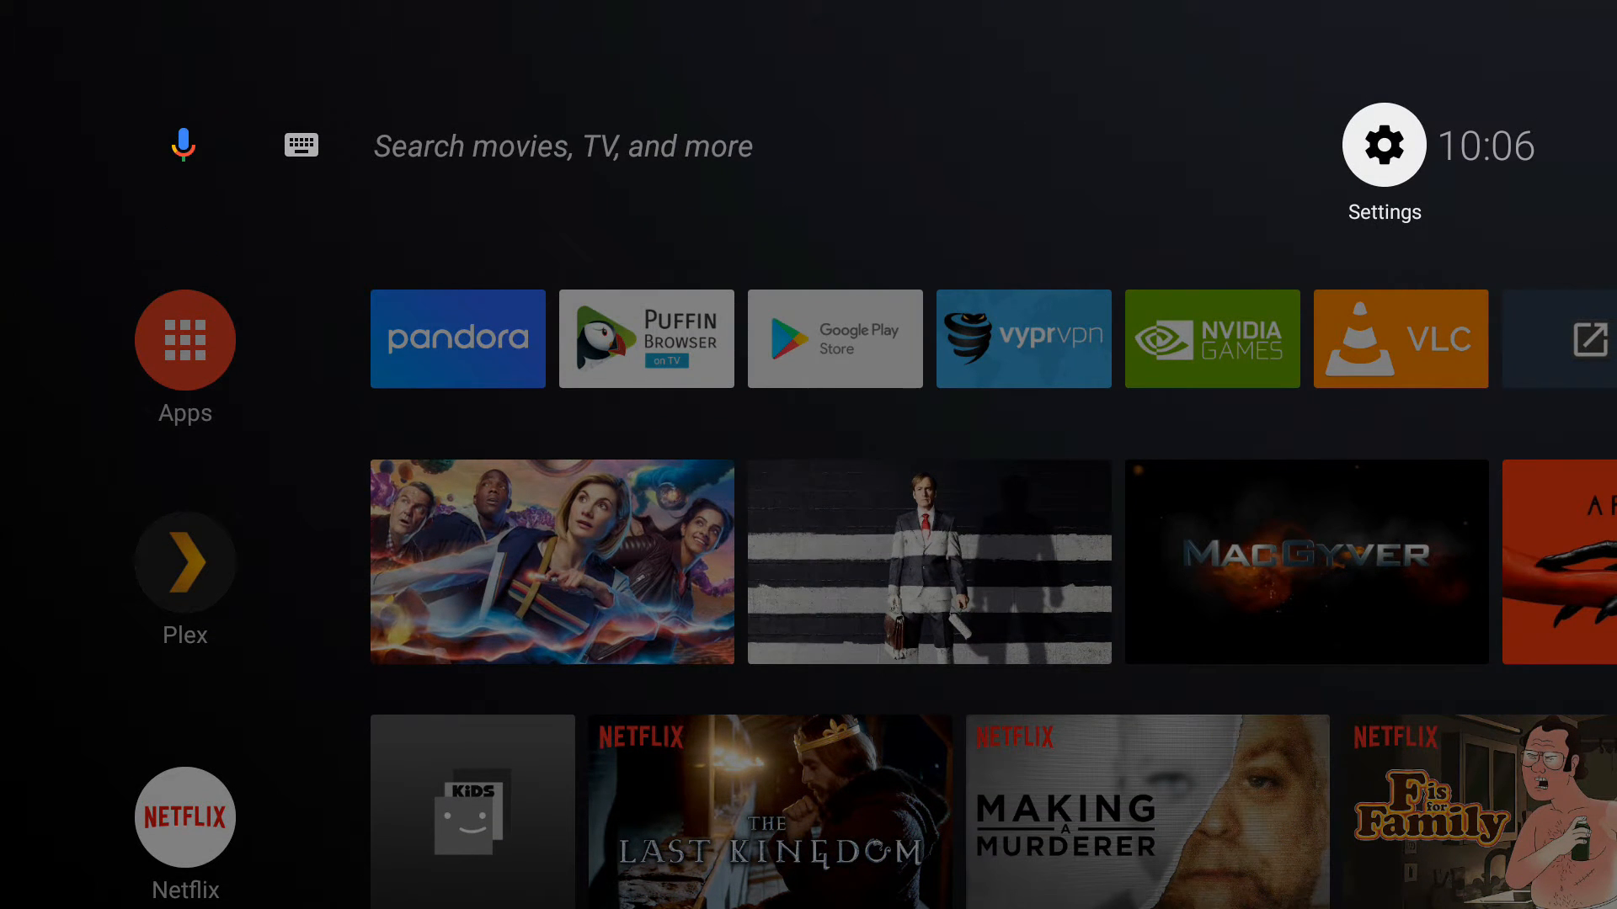
click(1383, 144)
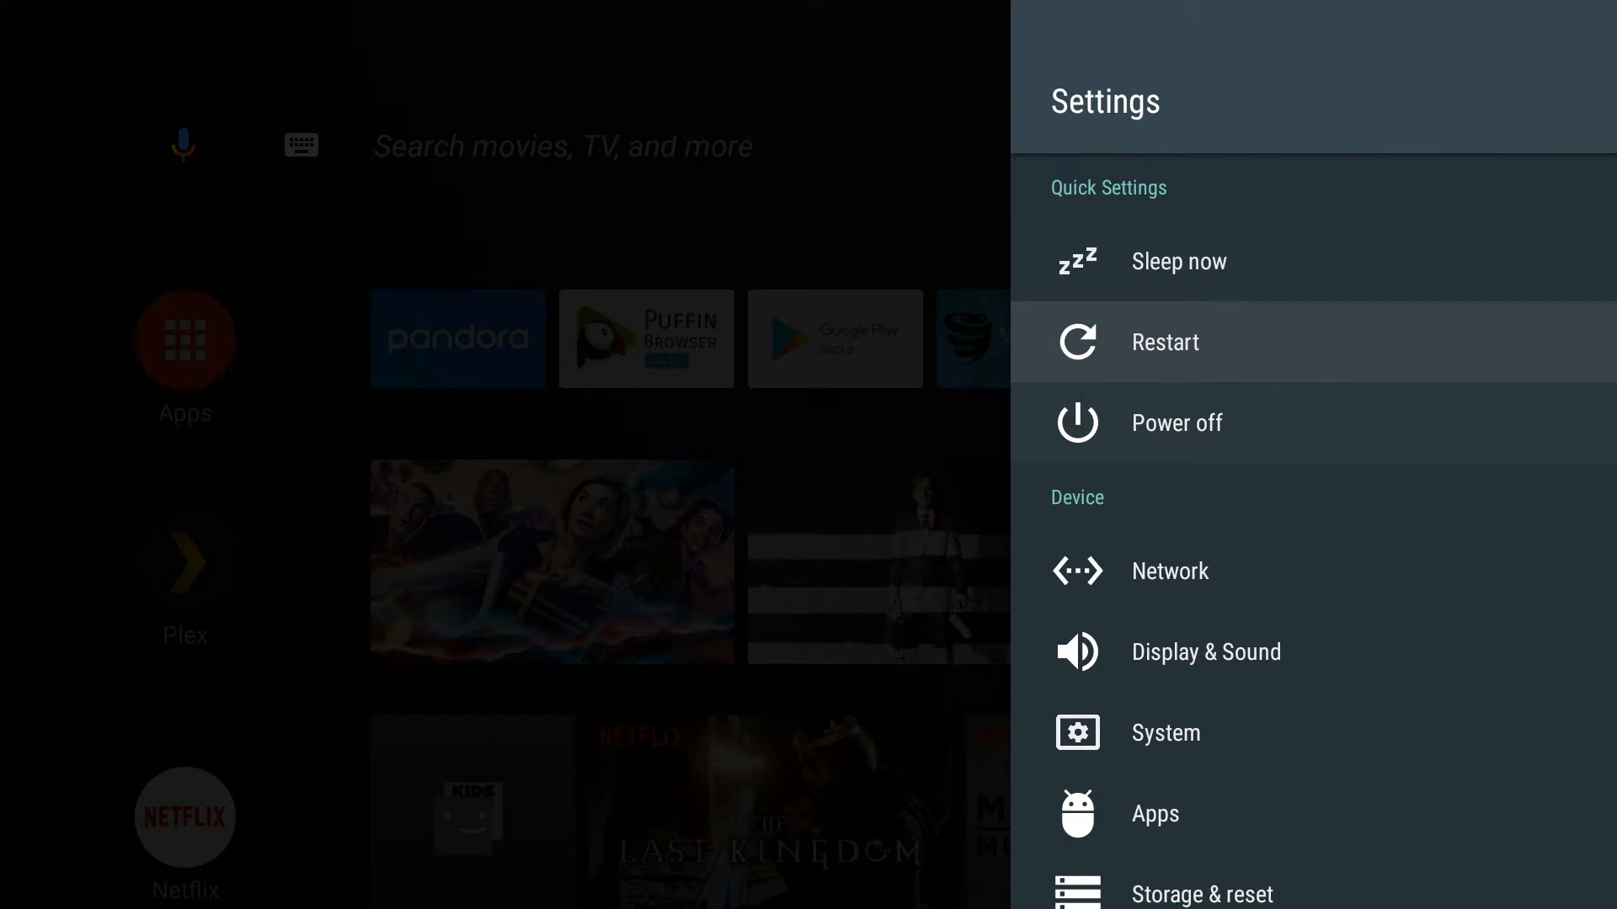
scroll(down, 3)
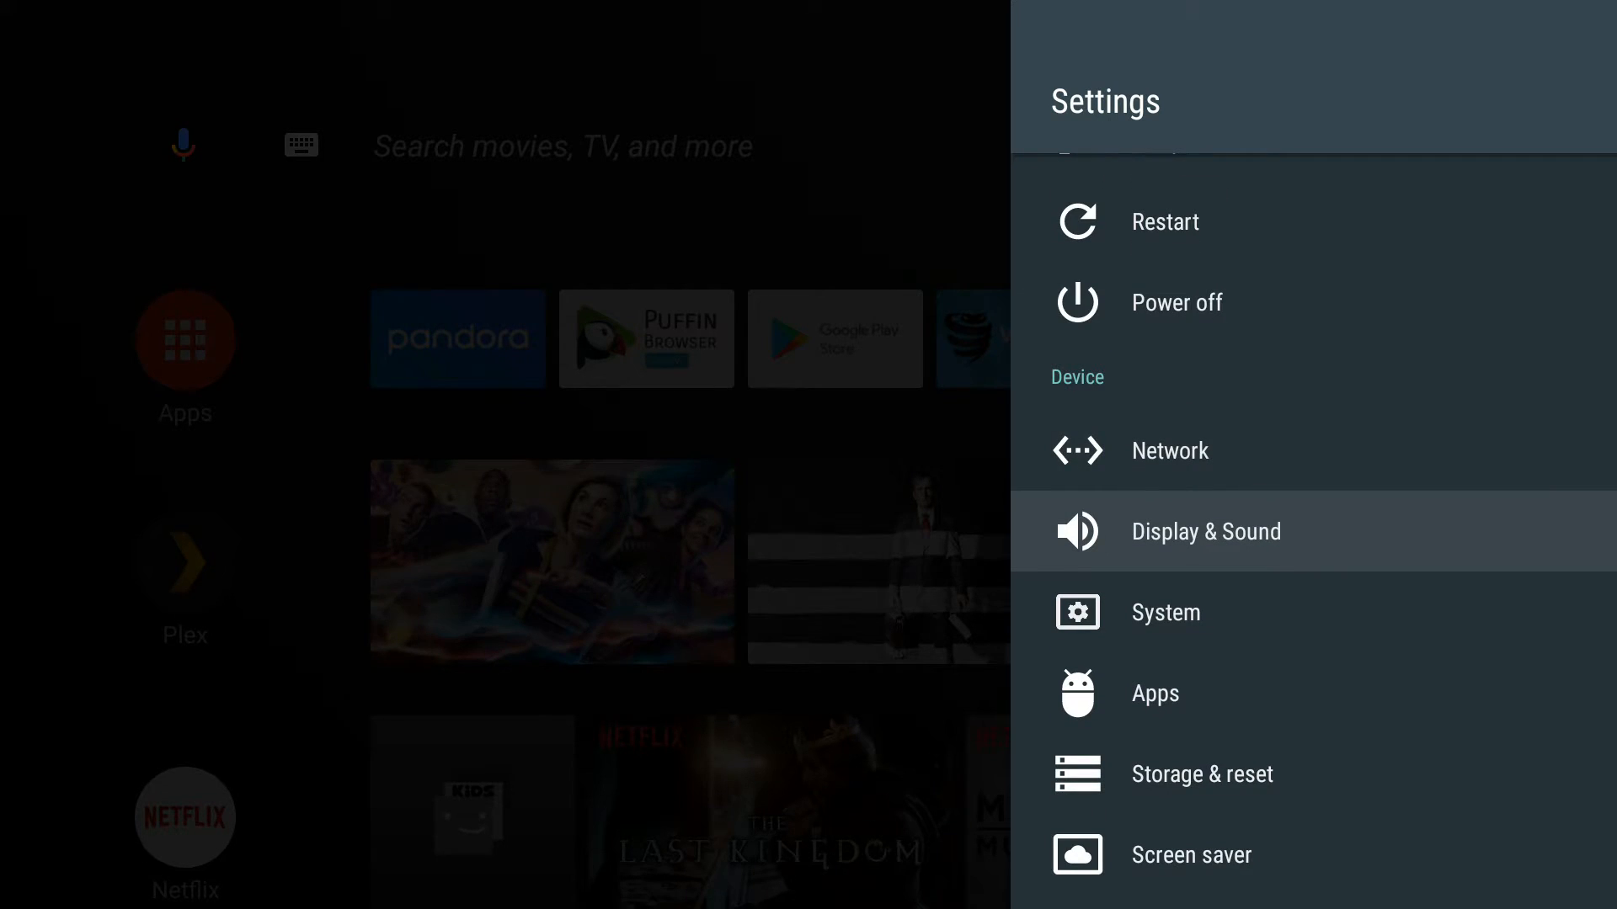
scroll(down, 3)
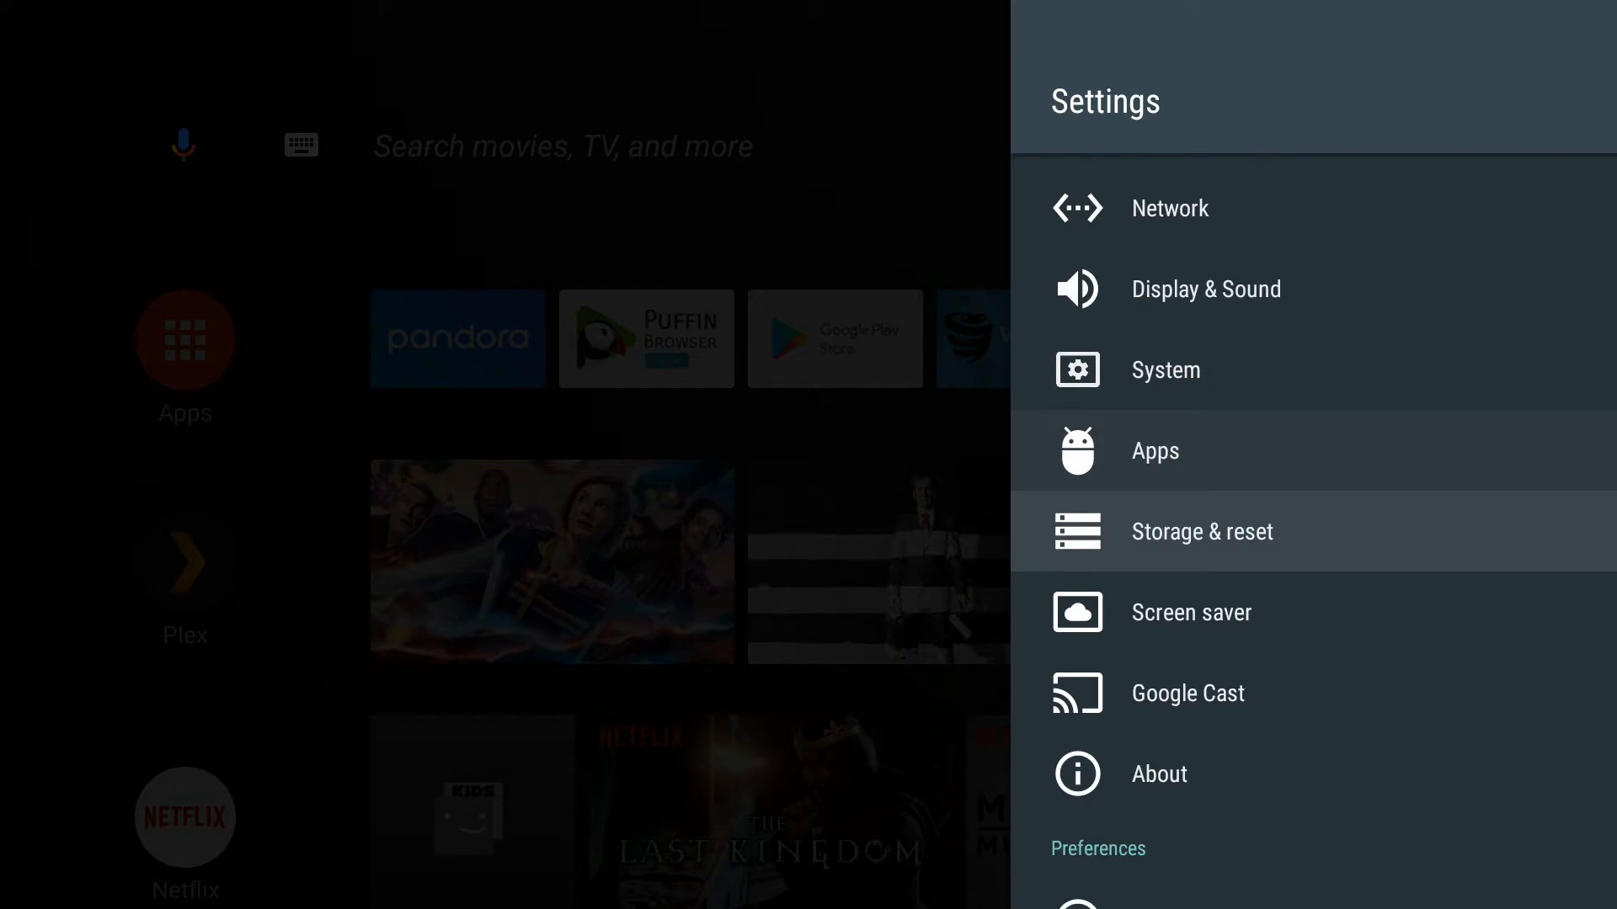
scroll(down, 3)
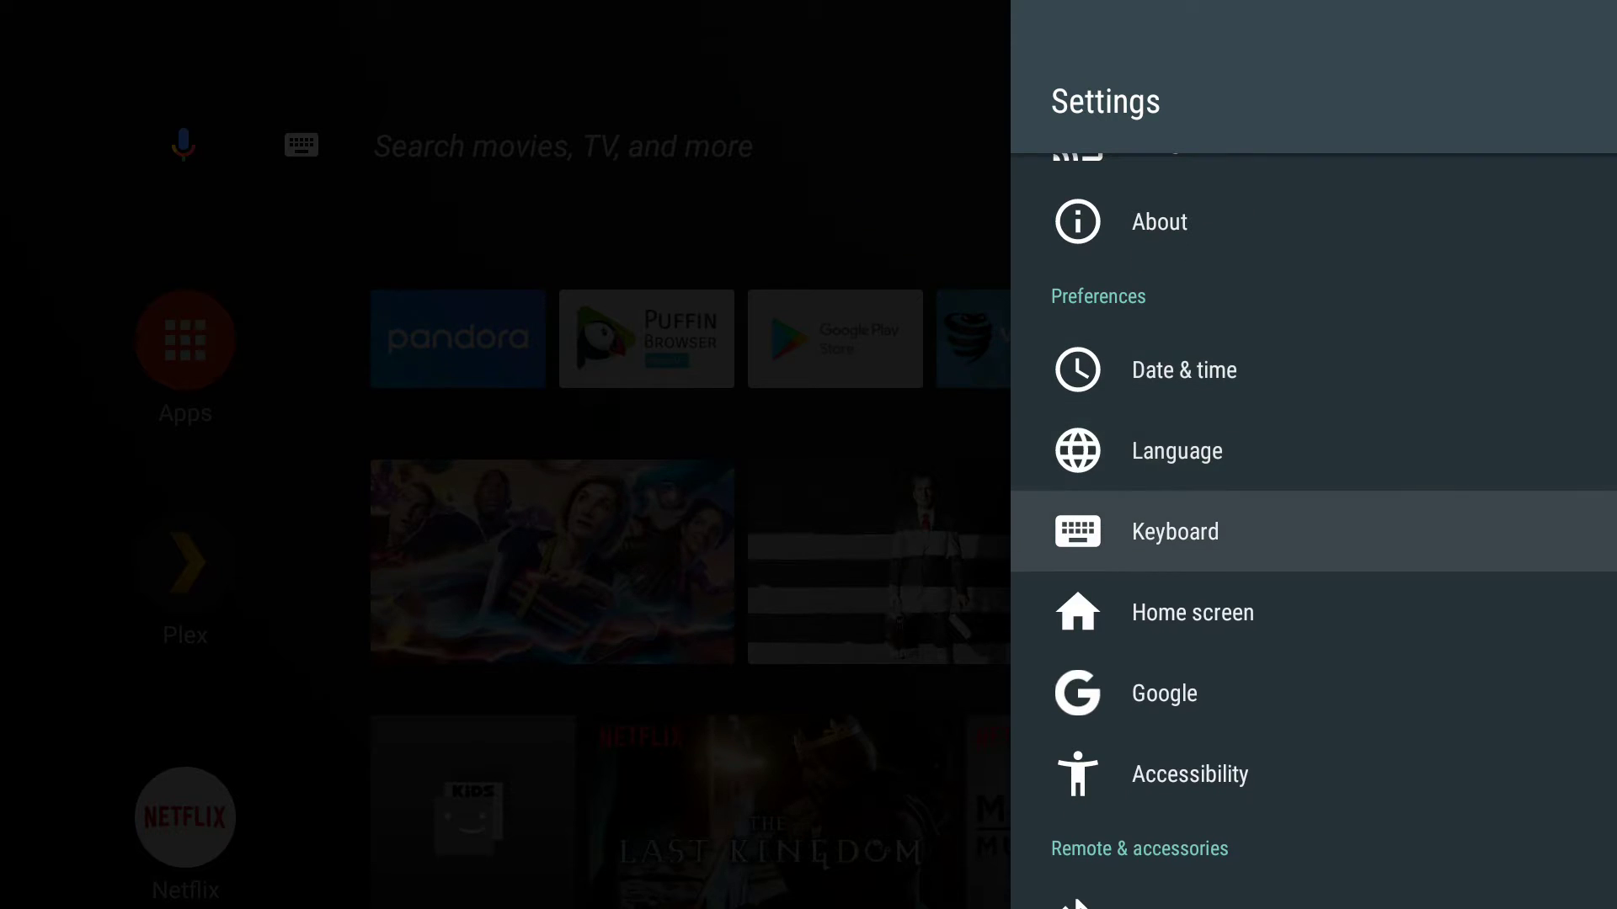
click(1173, 532)
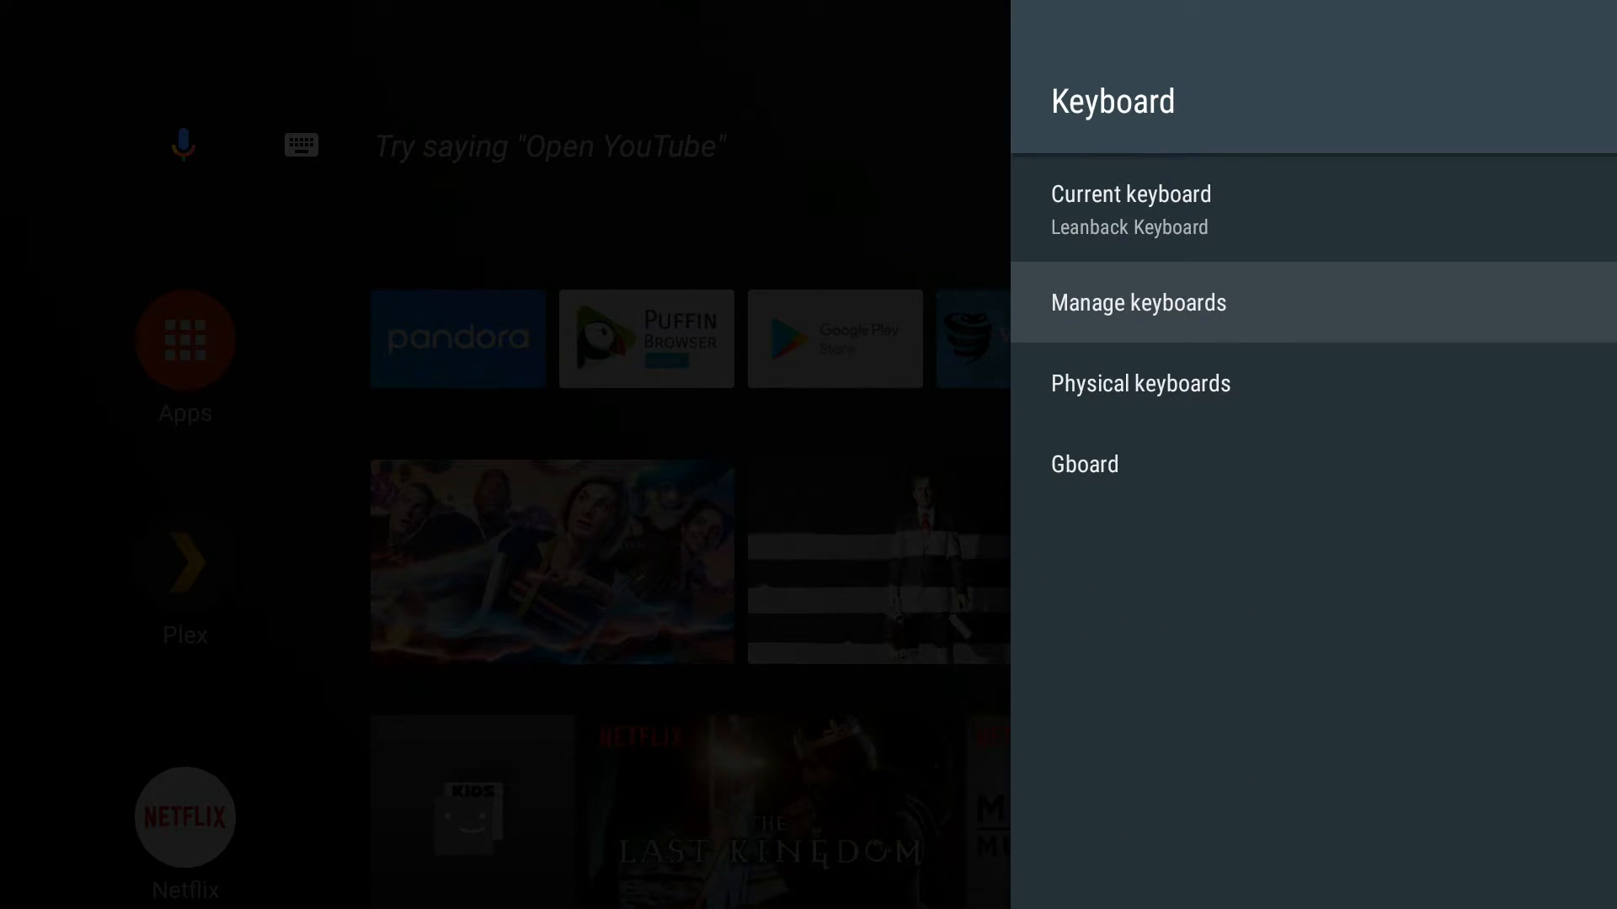
Step: Toggle Null Keyboard on under Manage keyboards and accept the Attention warning with OK
click(1137, 302)
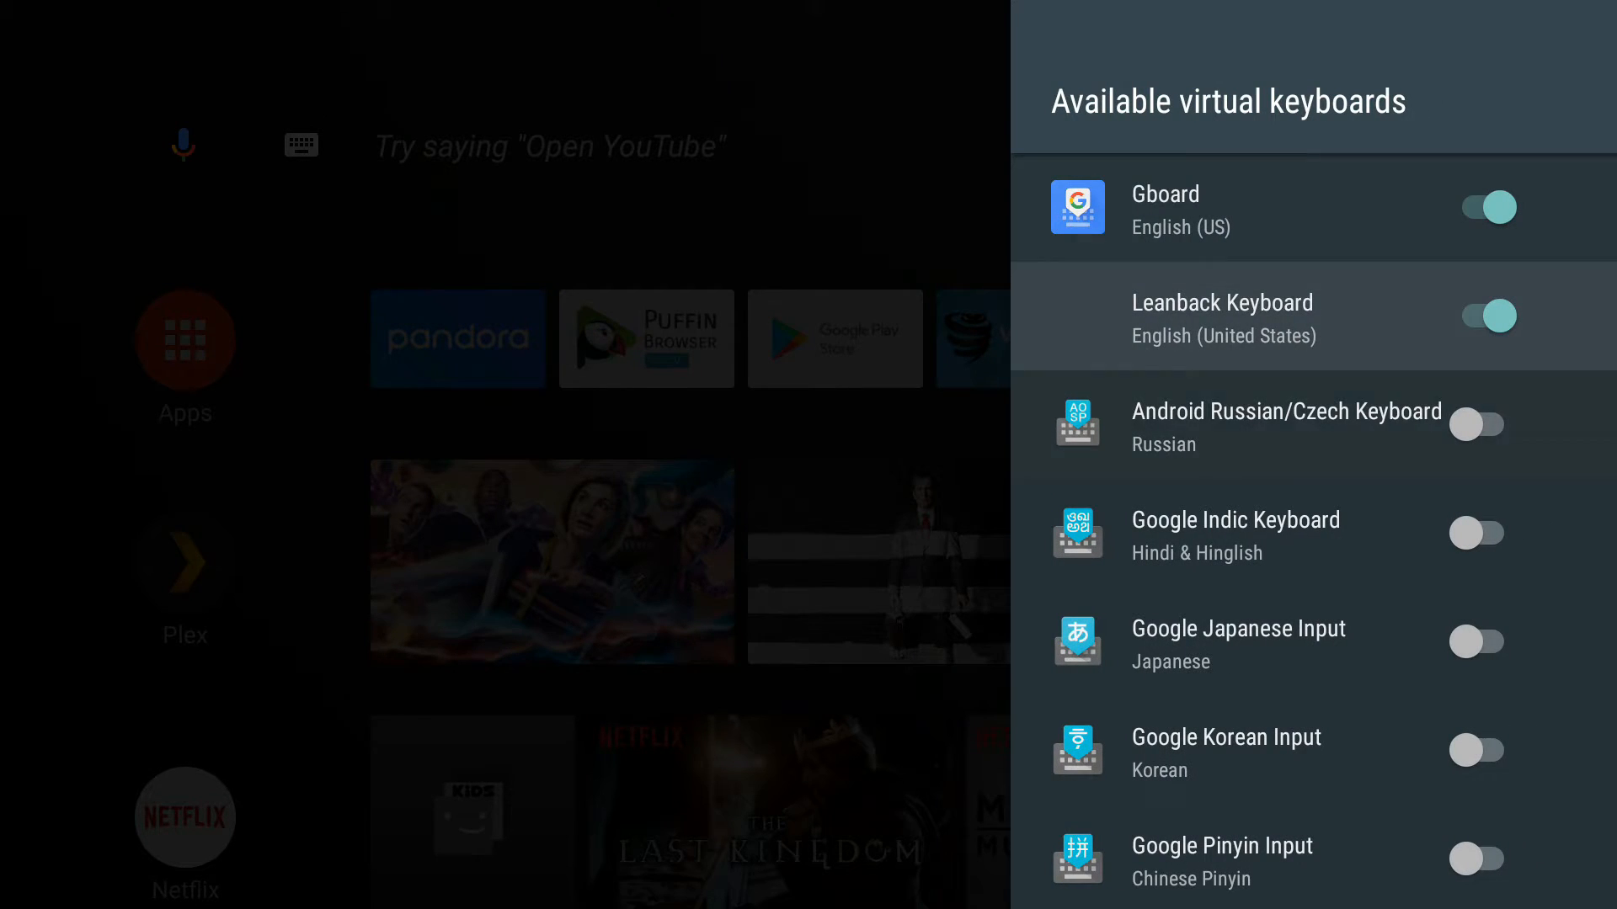
scroll(down, 3)
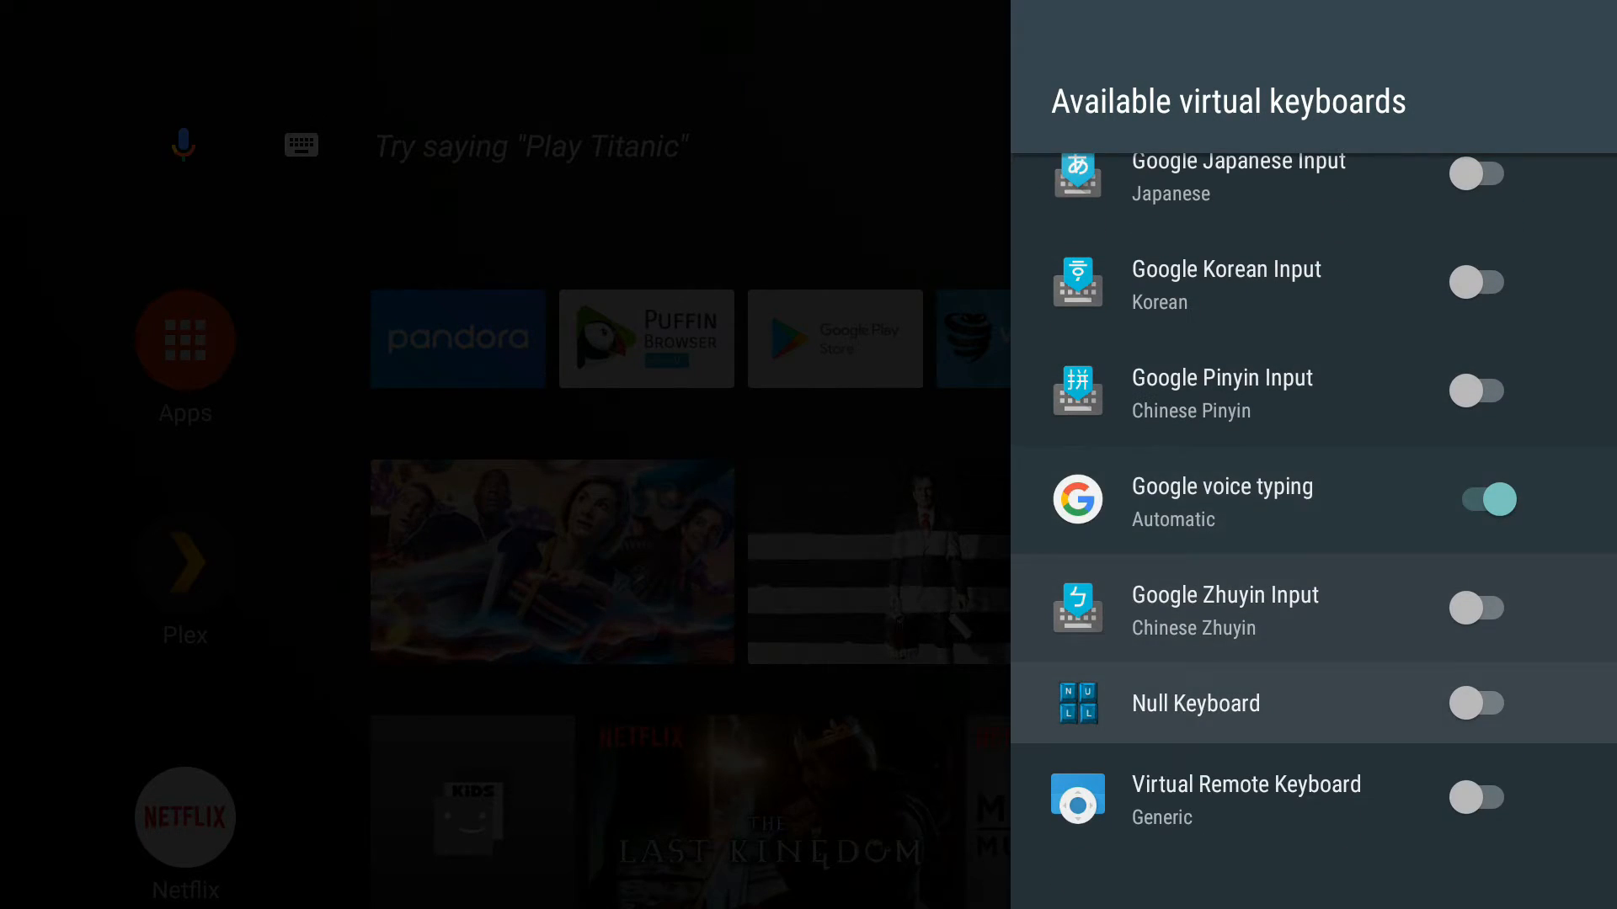
mouse_move(1237, 703)
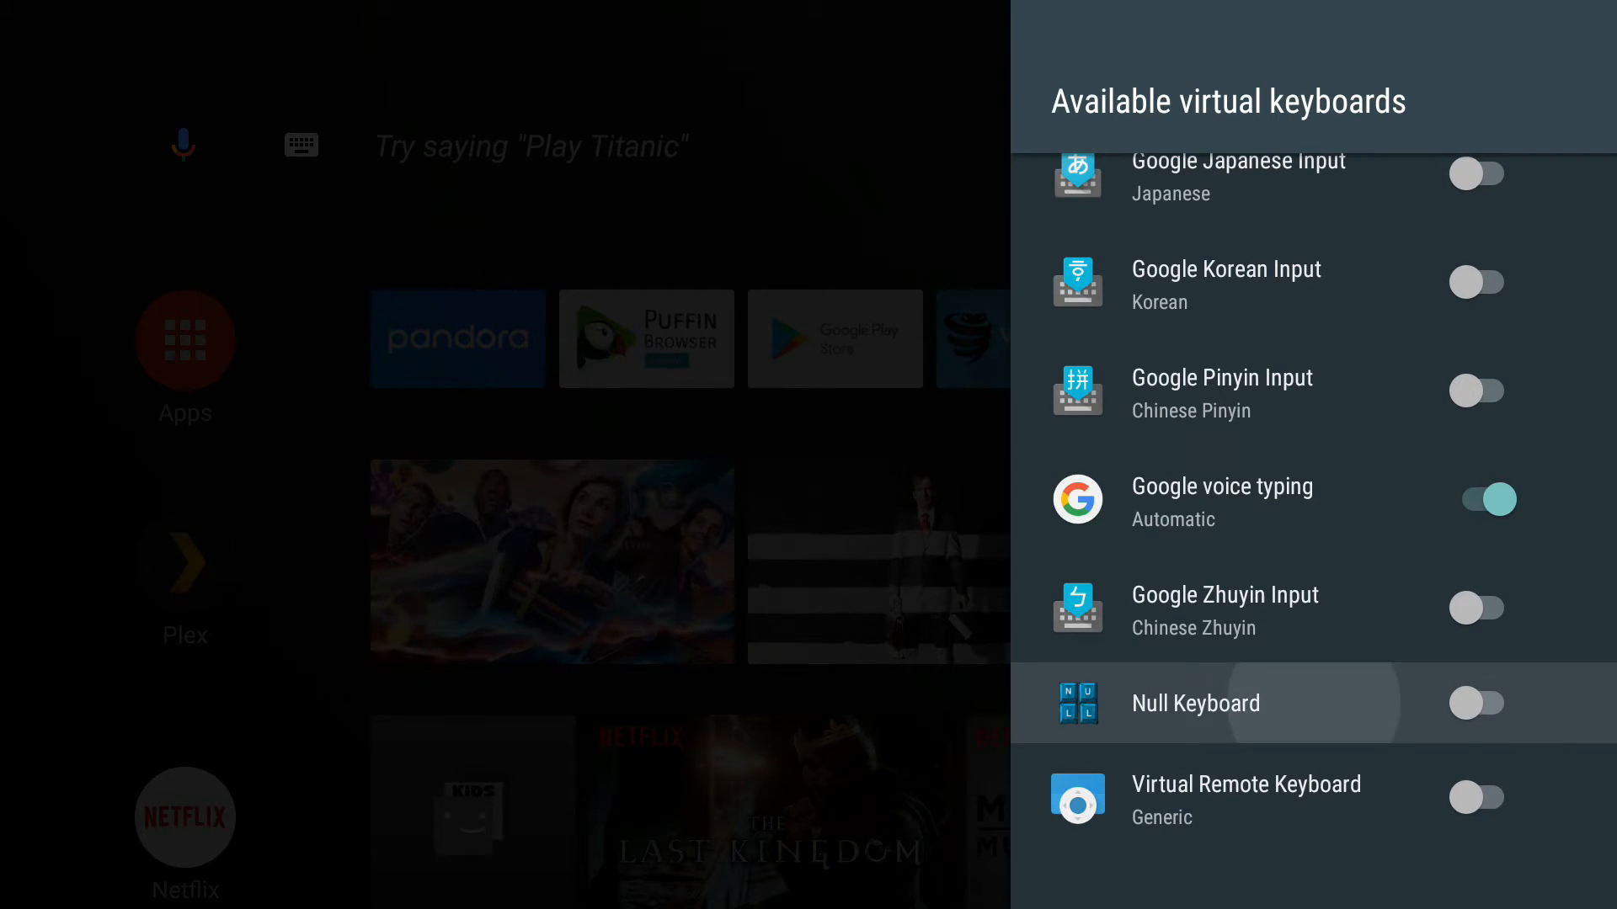
click(1476, 703)
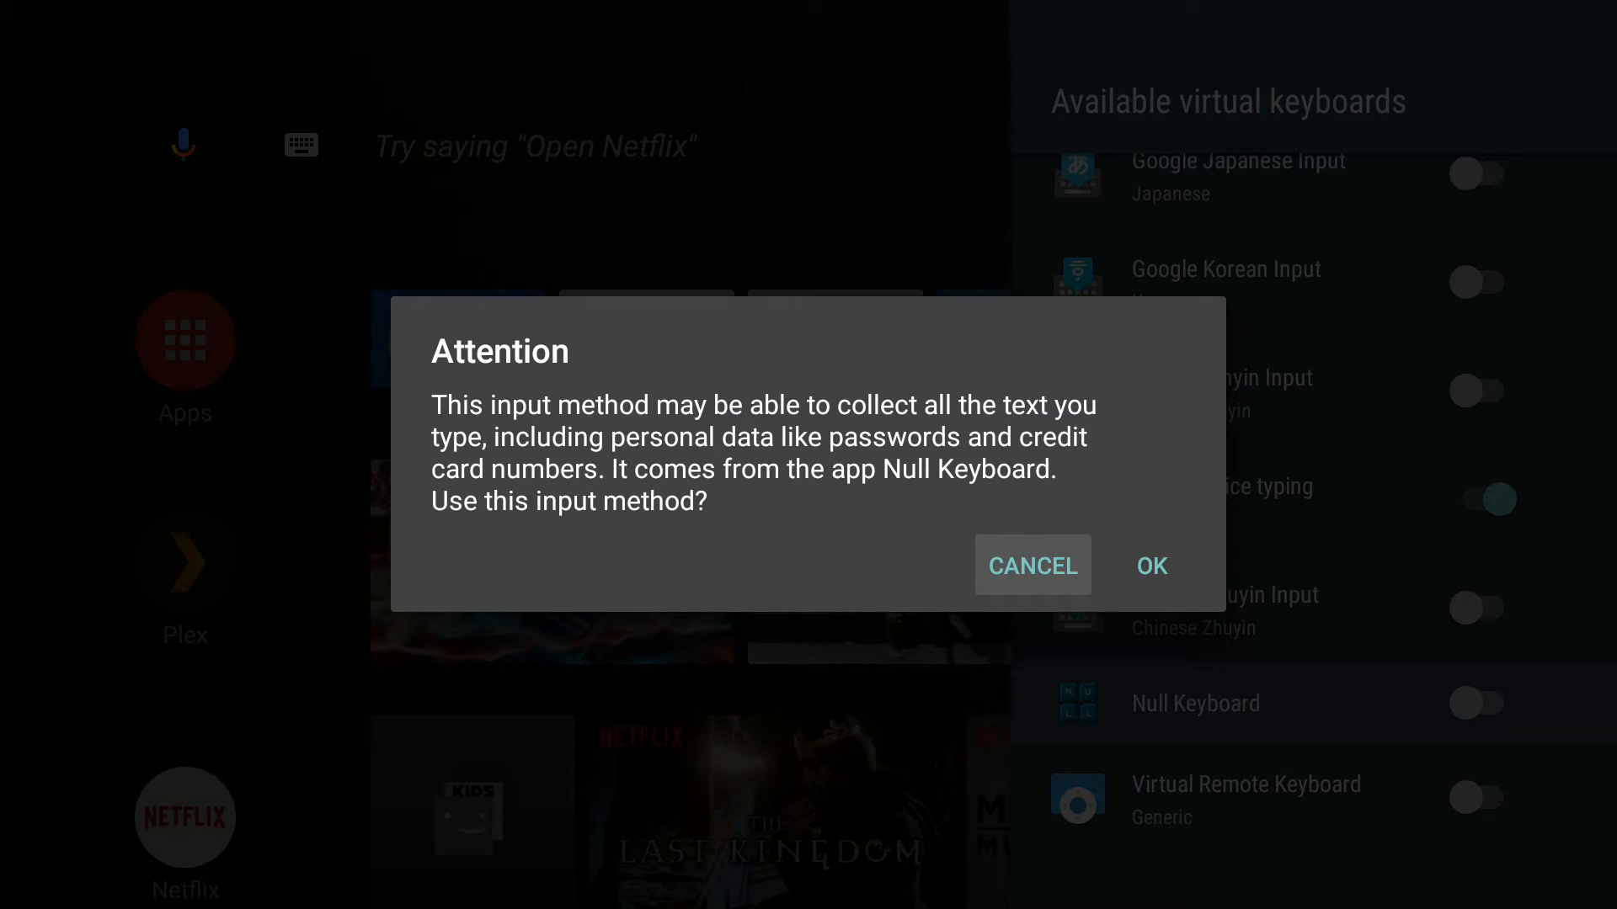
mouse_move(1151, 565)
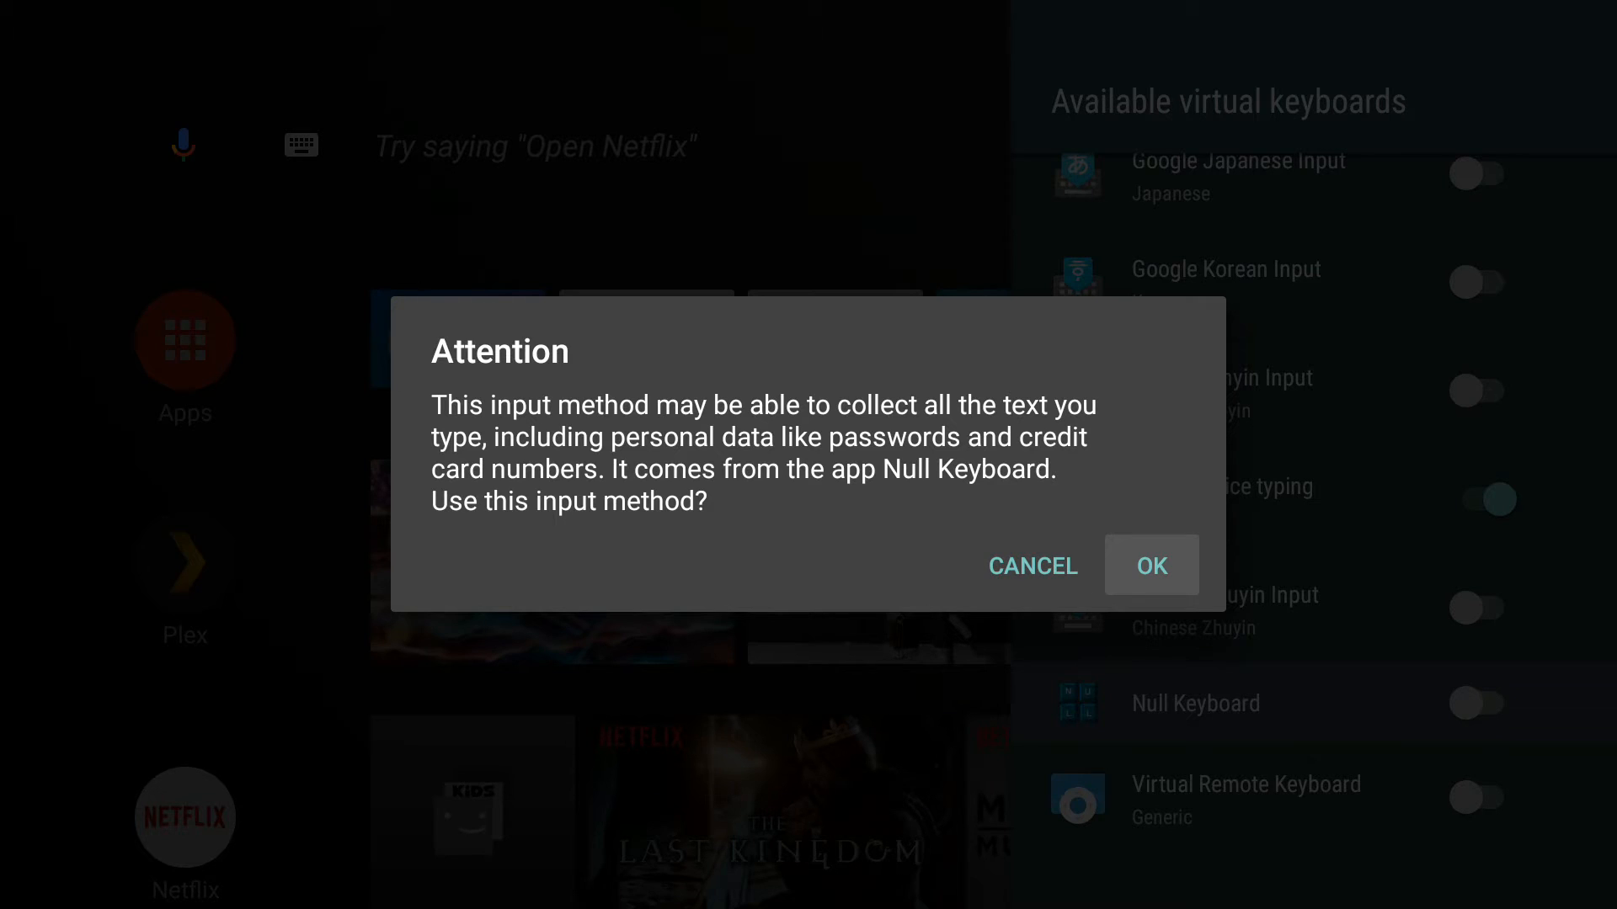
click(1151, 565)
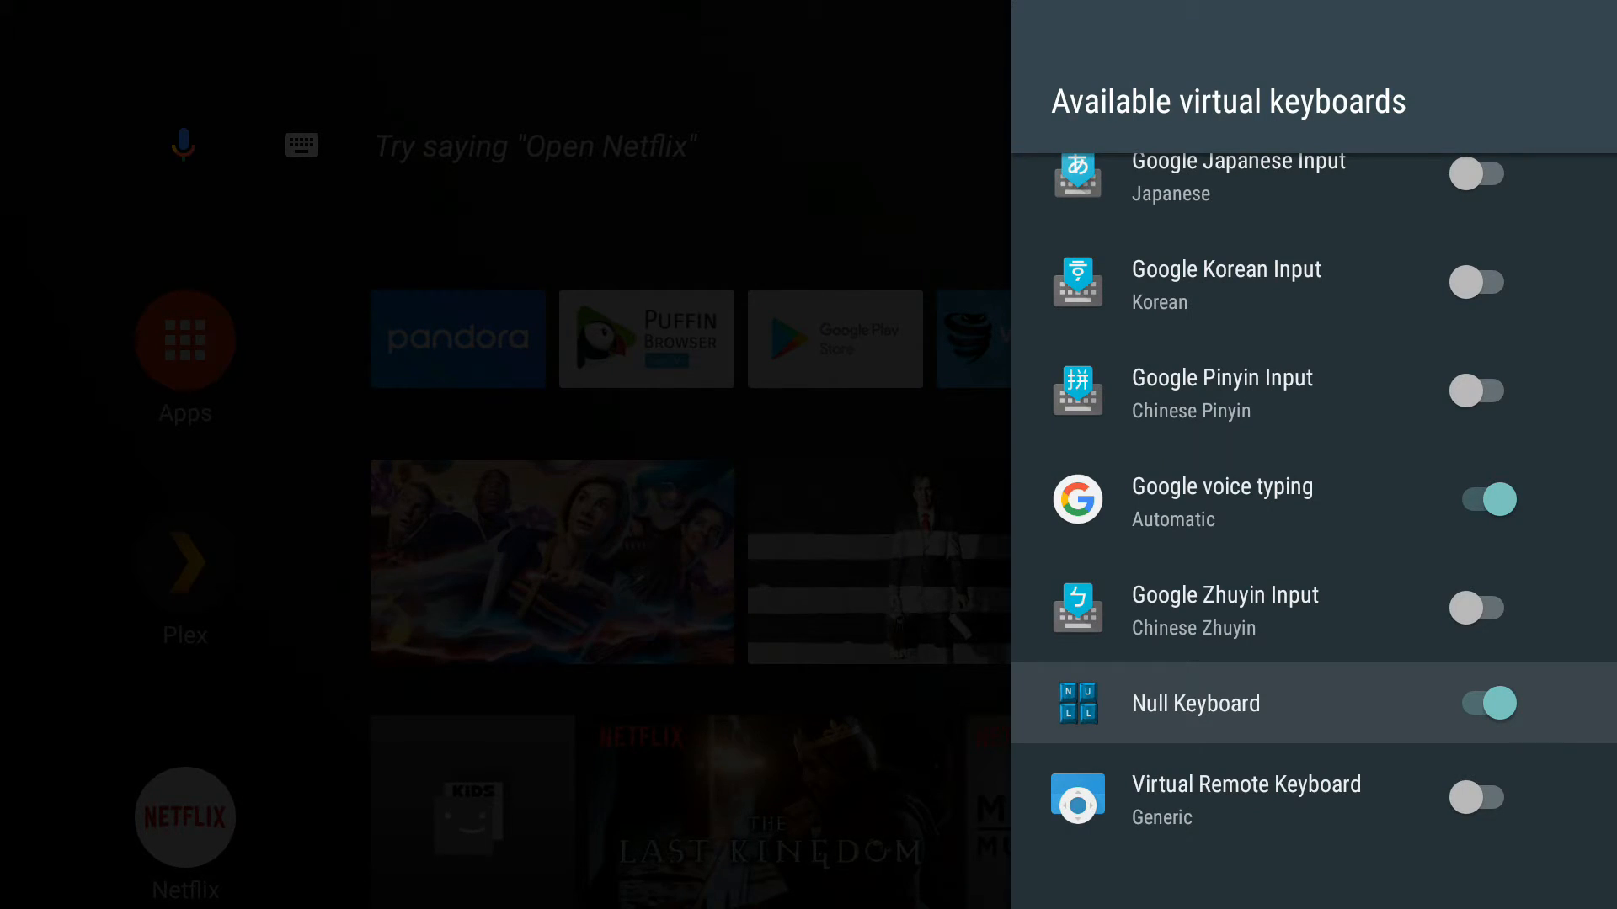
scroll(up, 3)
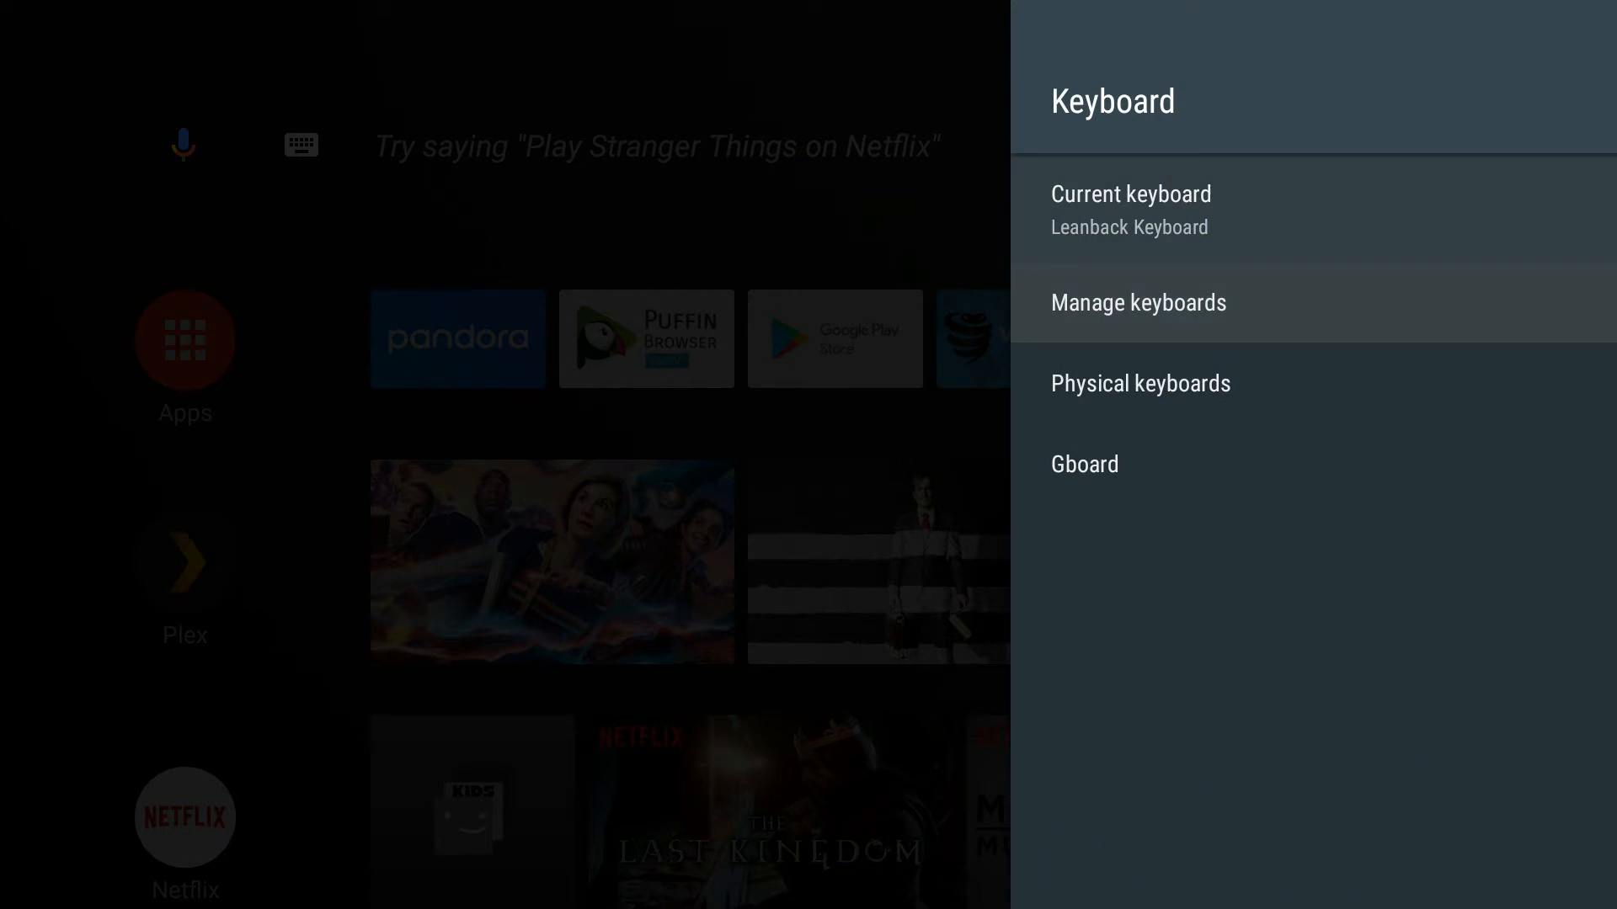
Step: Choose Null Keyboard under Current keyboard and return to the home screen
click(1130, 210)
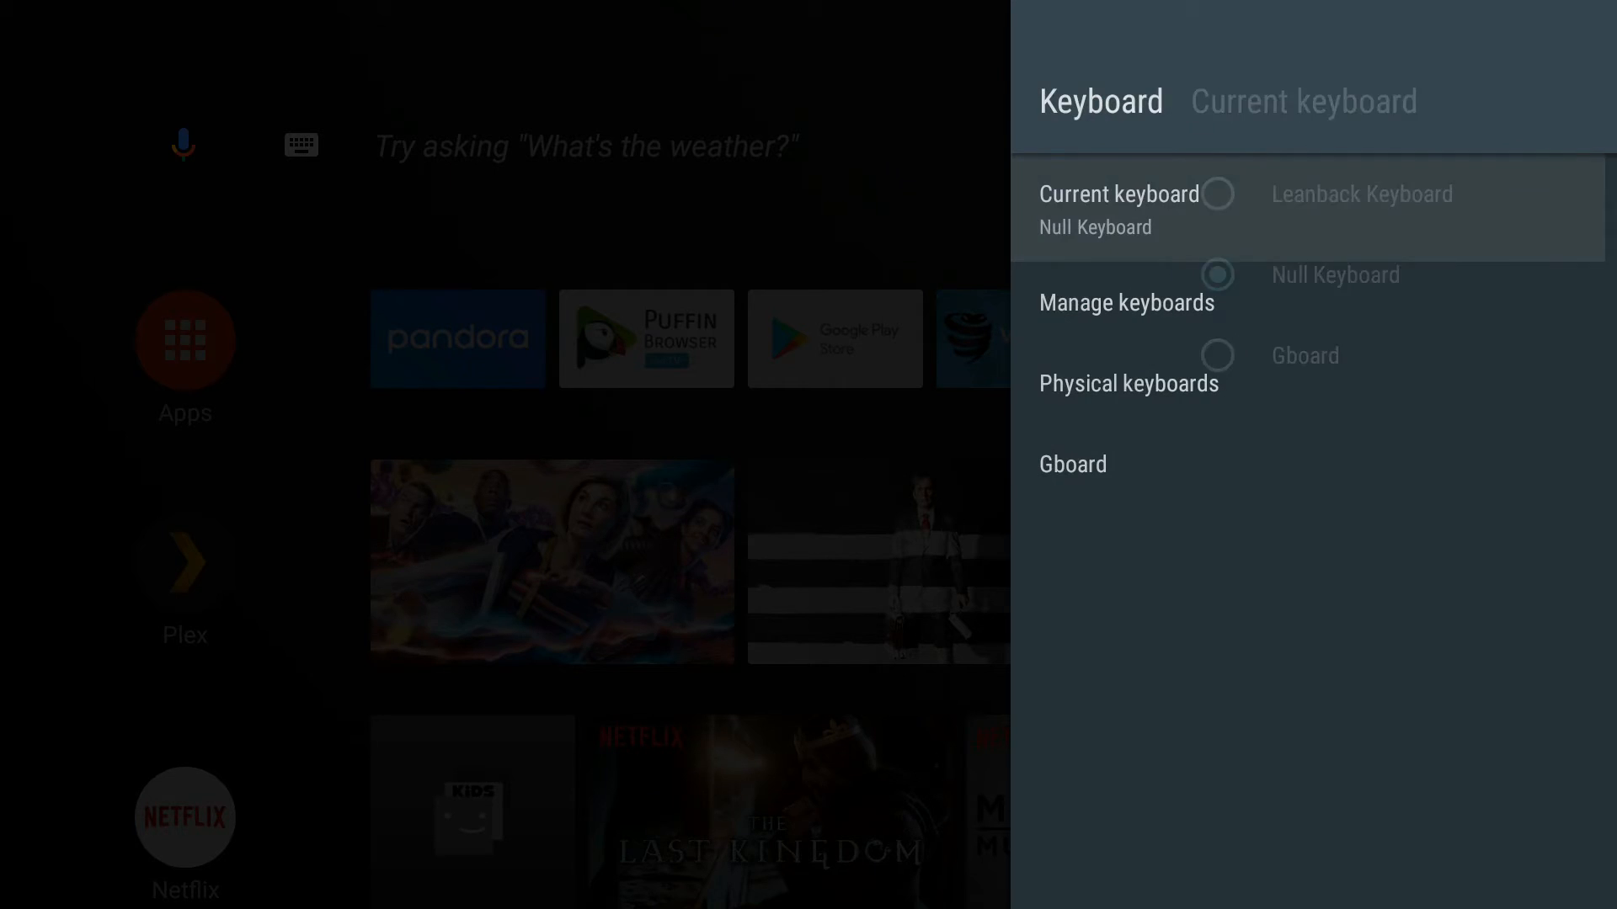
key(Back)
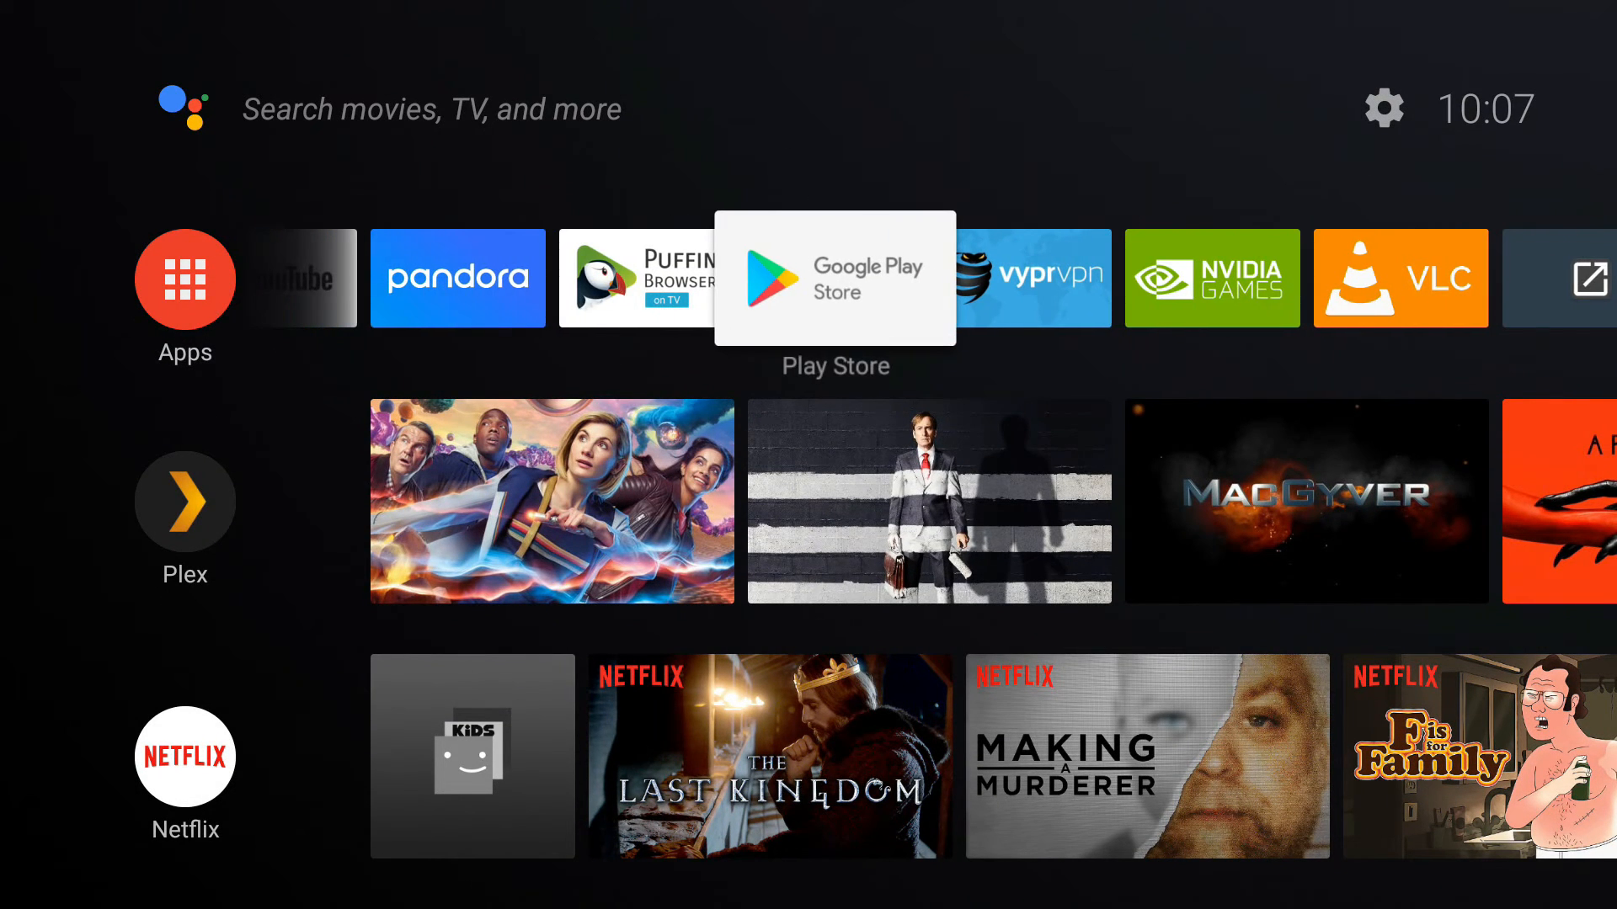
Step: Open Google Play search and type 'angry birds' on the physical keyboard
click(835, 278)
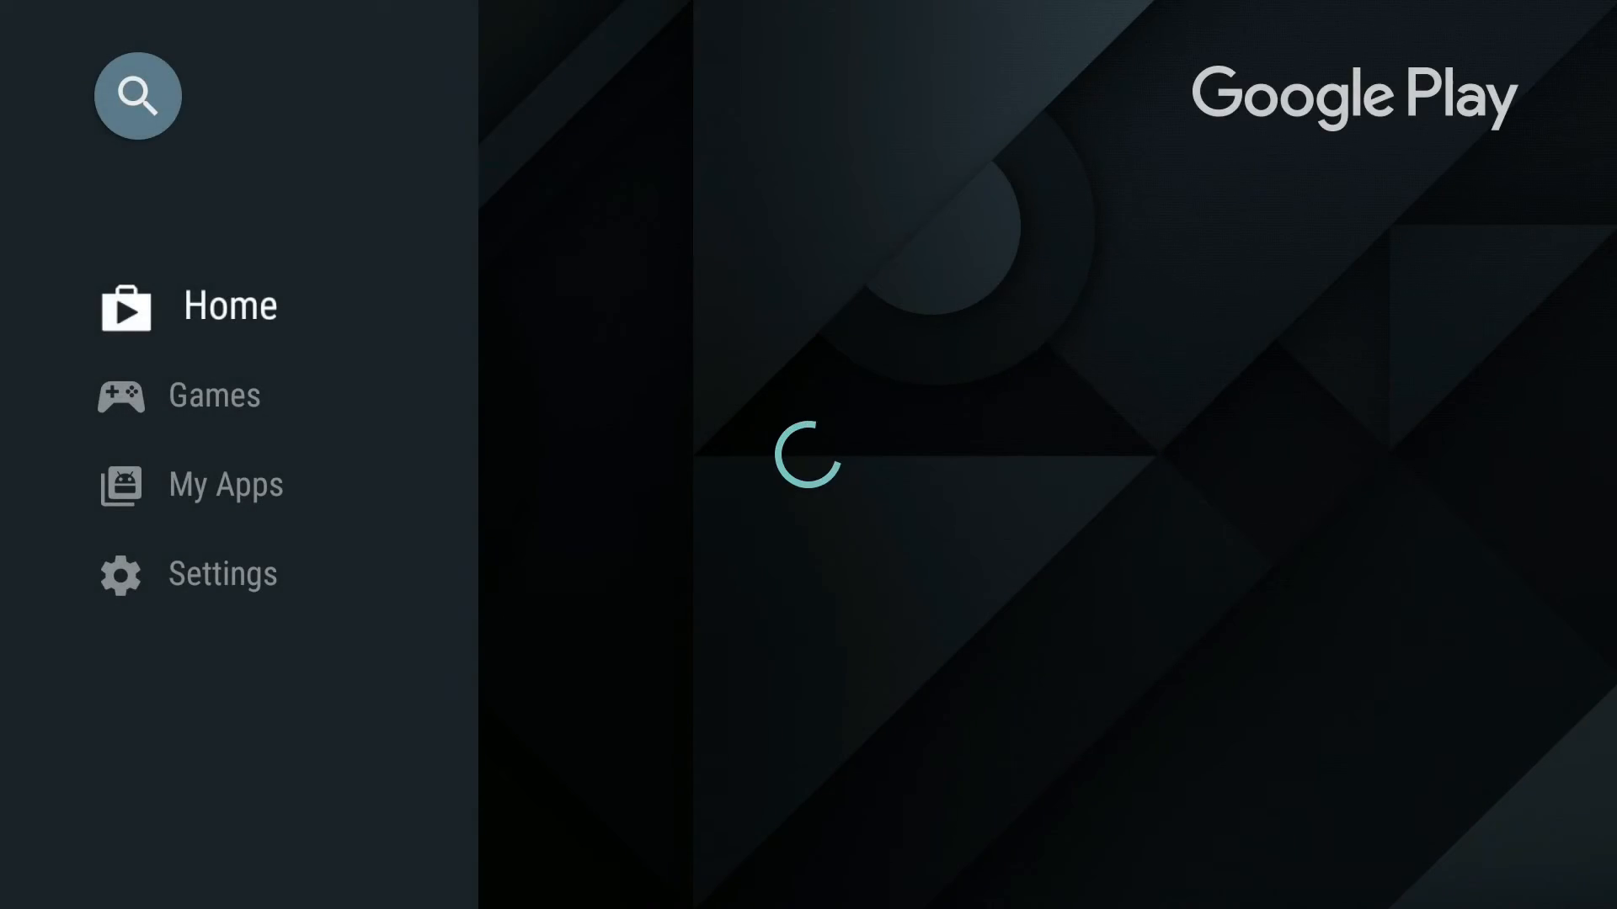
click(137, 95)
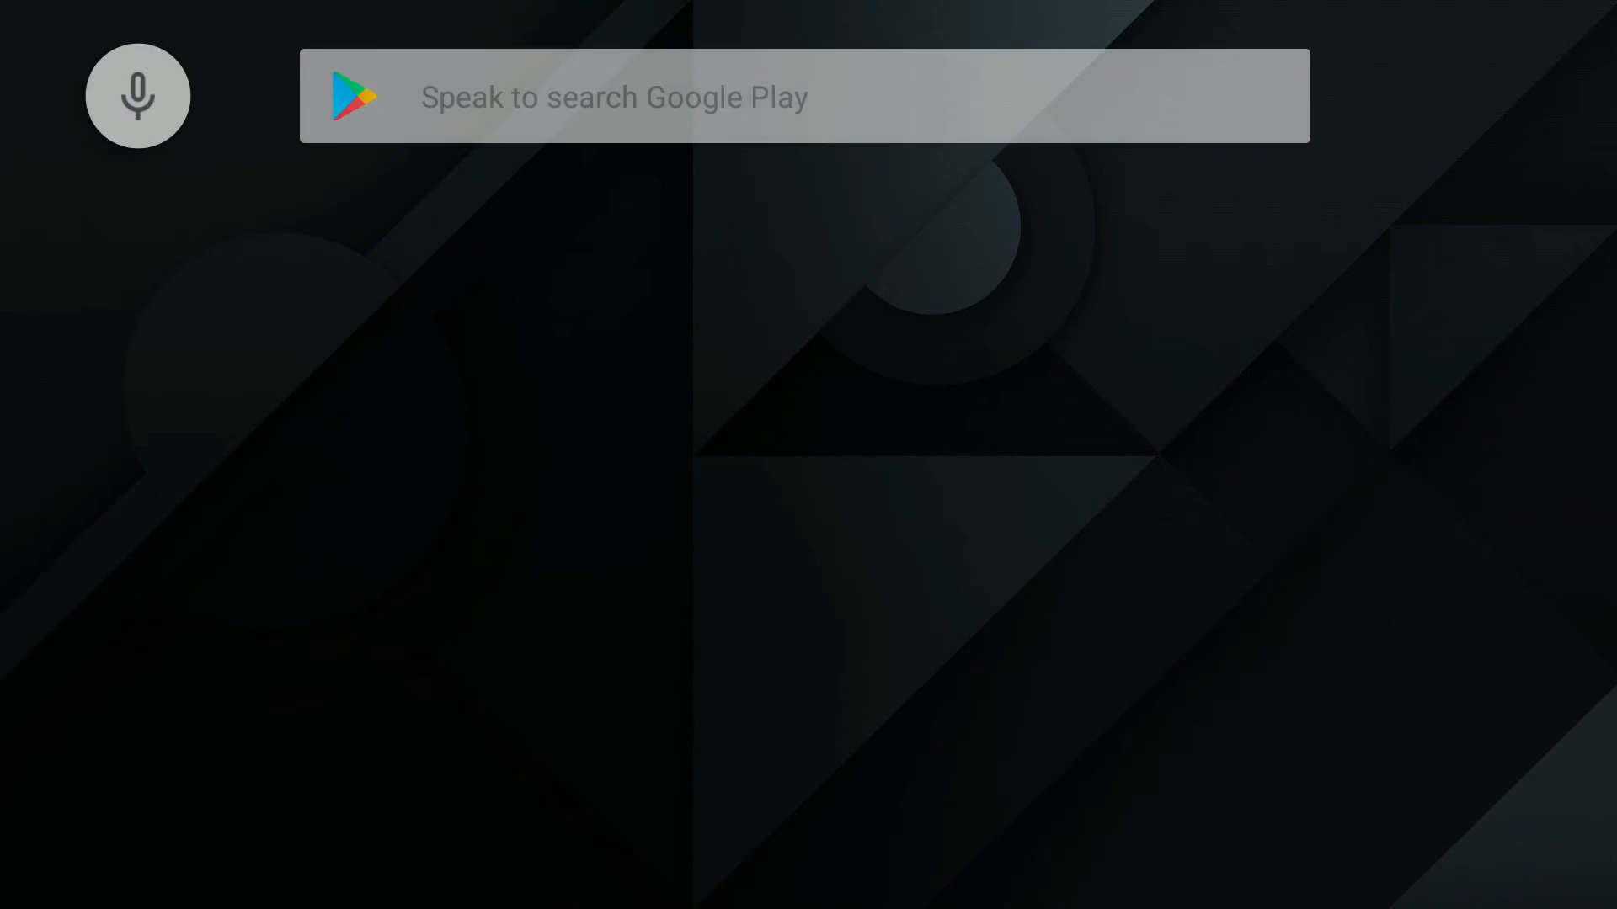
text(an)
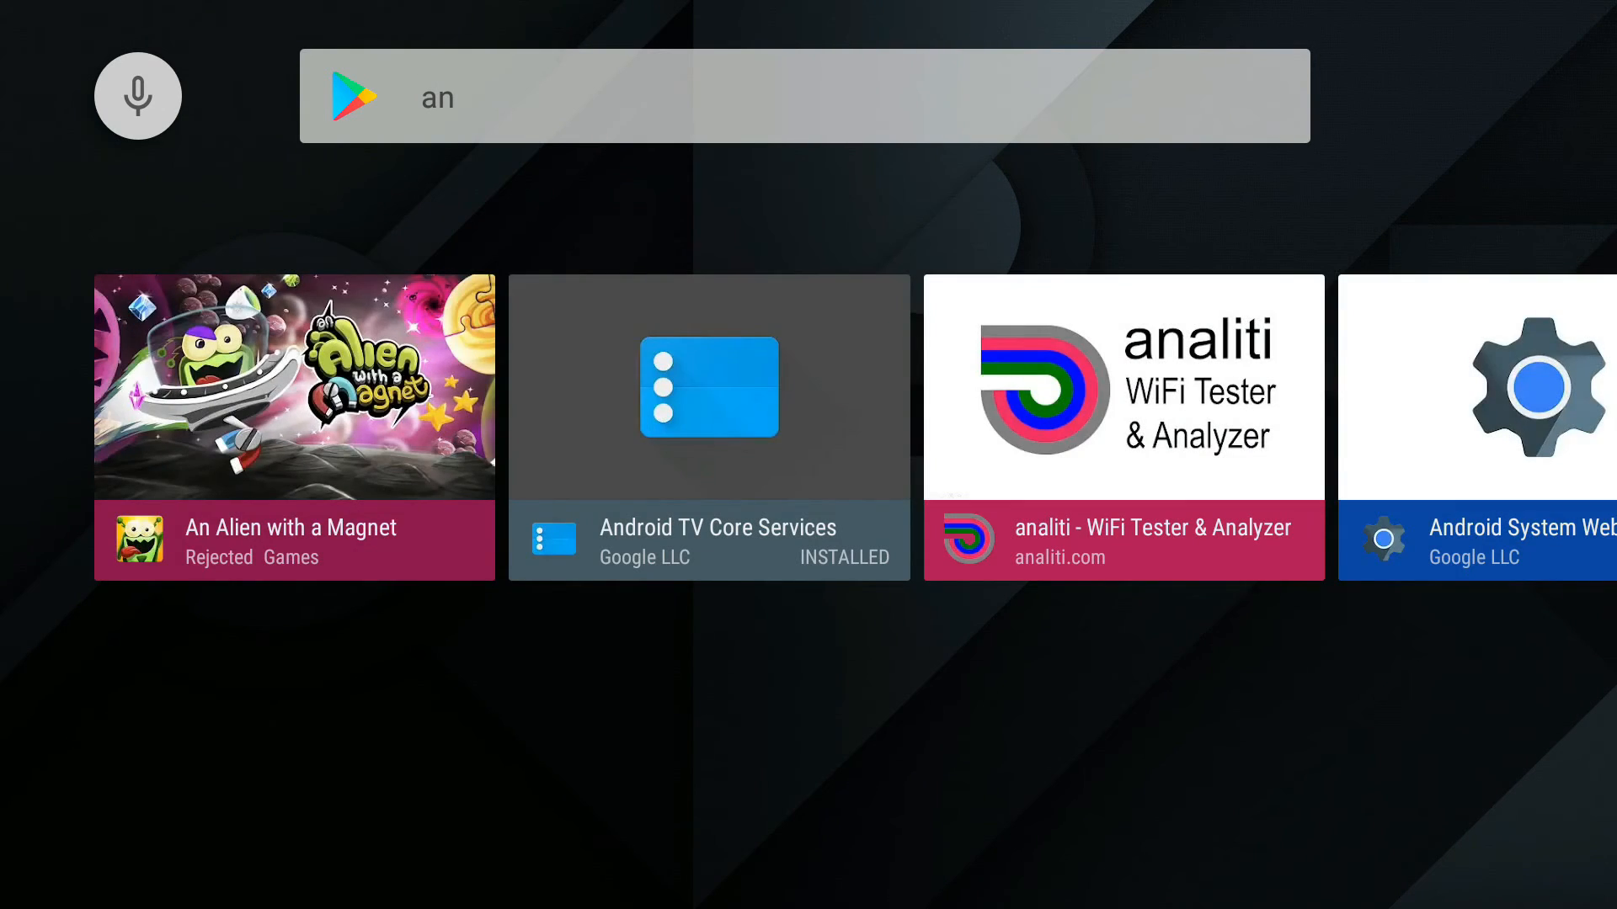
text(g)
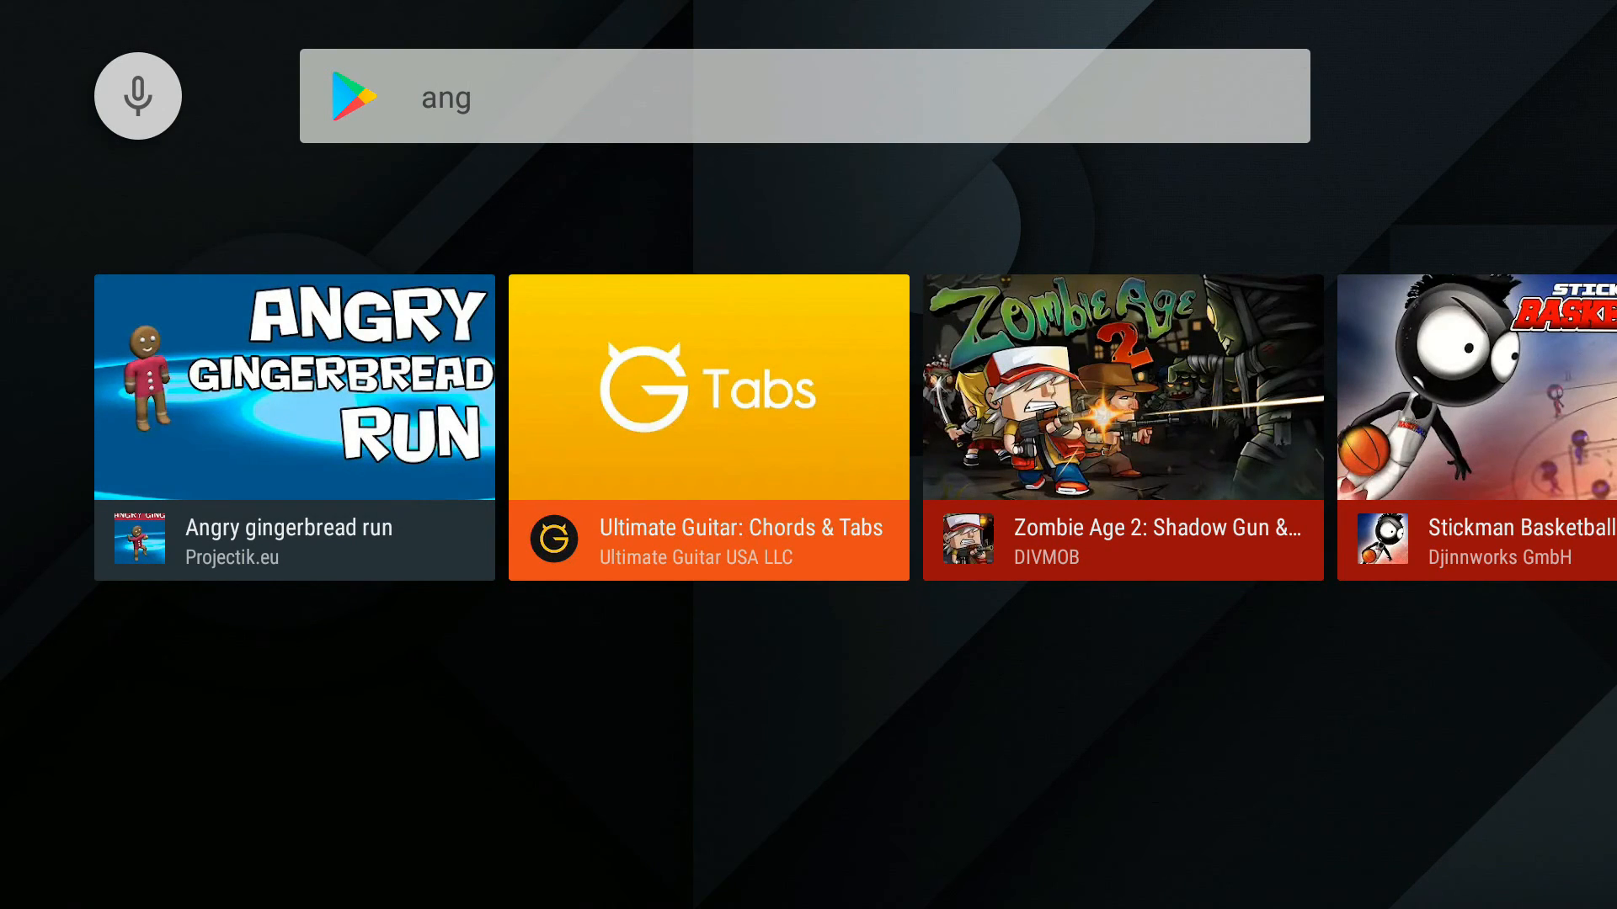
text(ry)
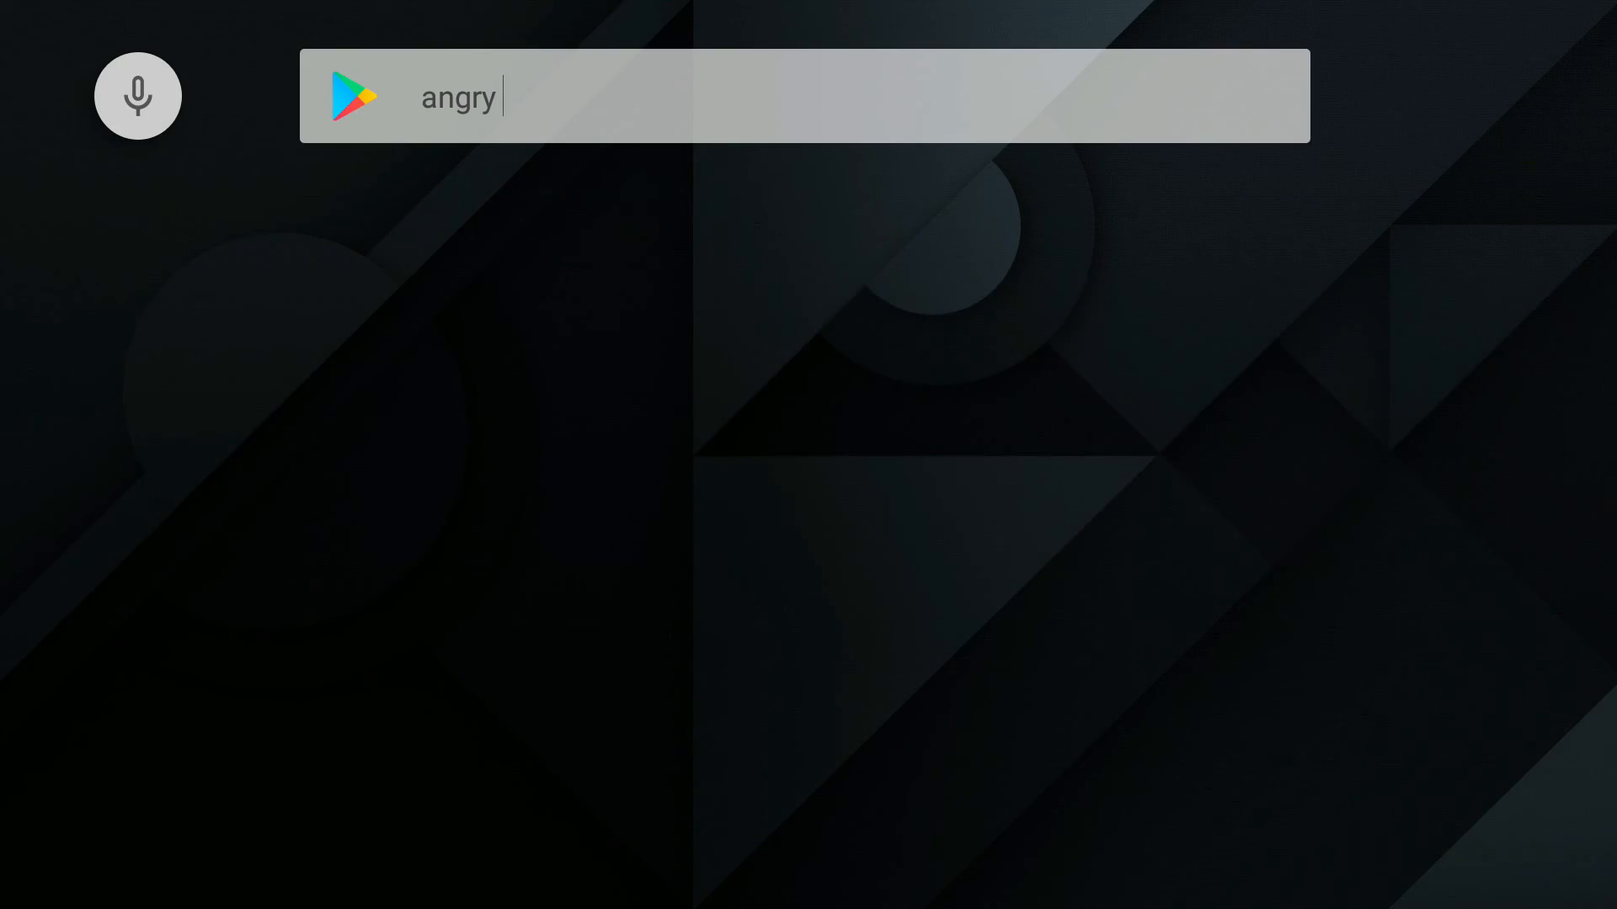
text(b)
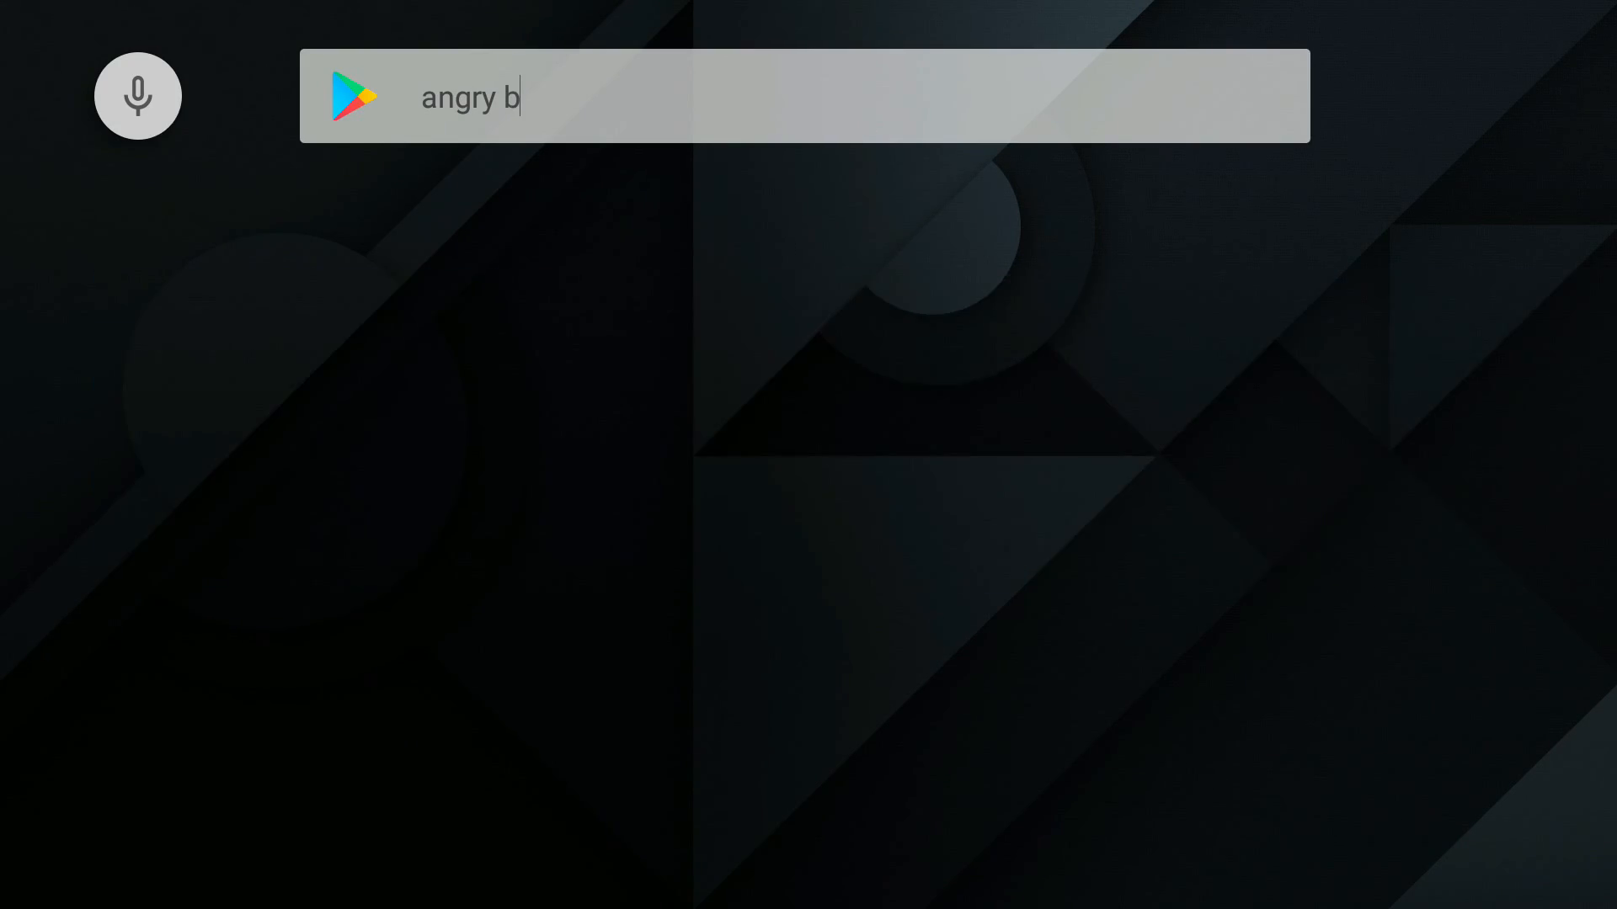
text(ird)
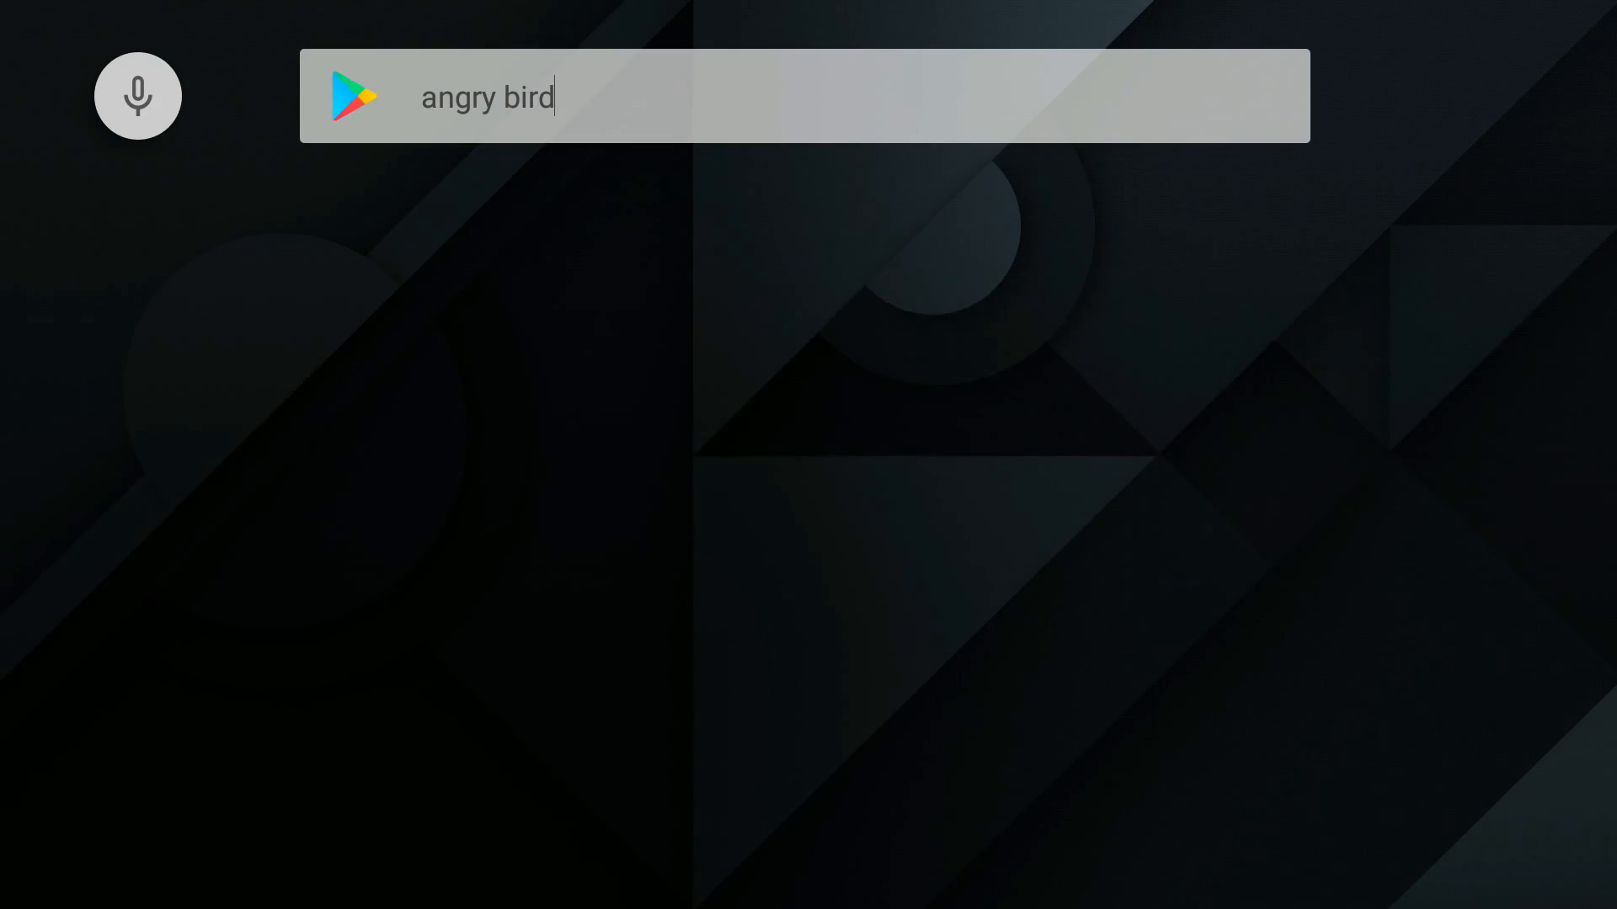
text(s)
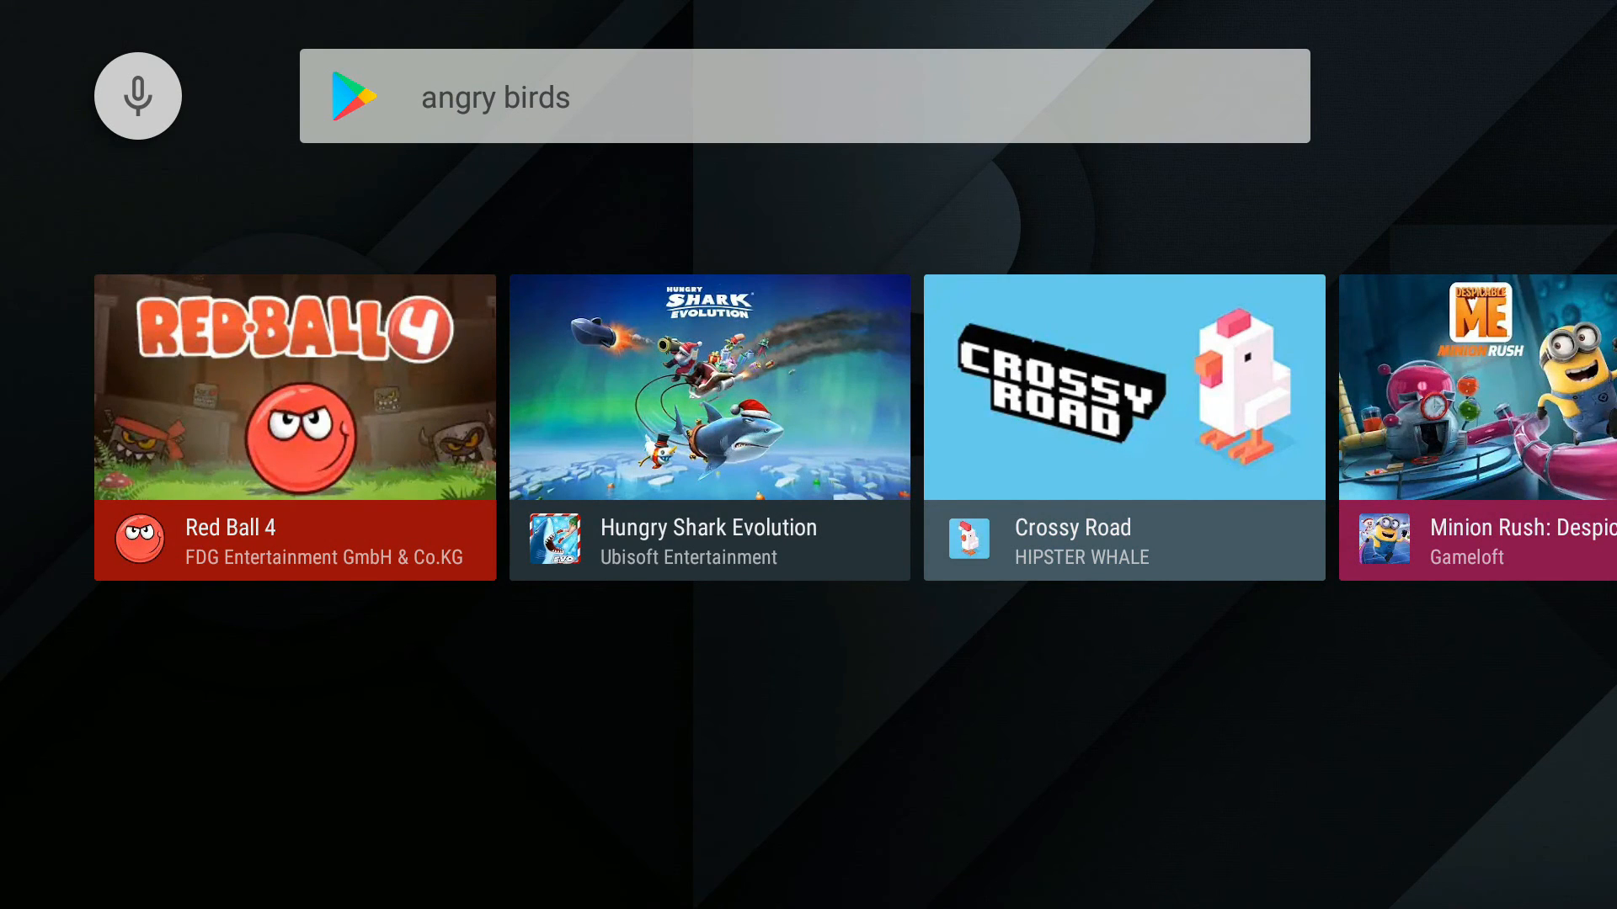